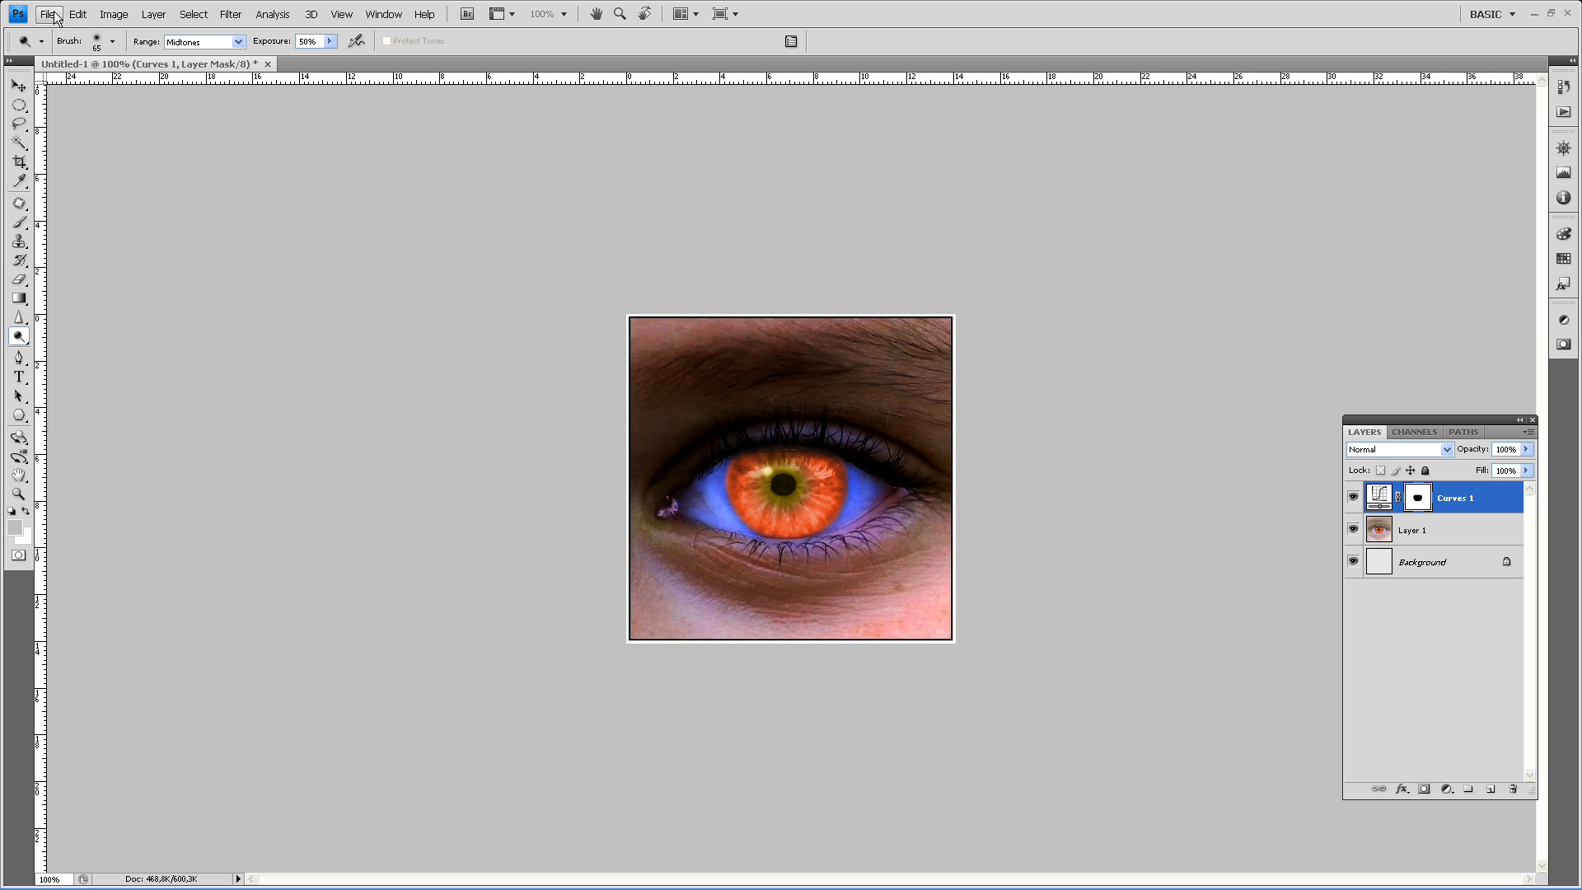
# Load the original blue-eye photo into a second document (Untitled-2) on Layer 1
pyautogui.click(51, 15)
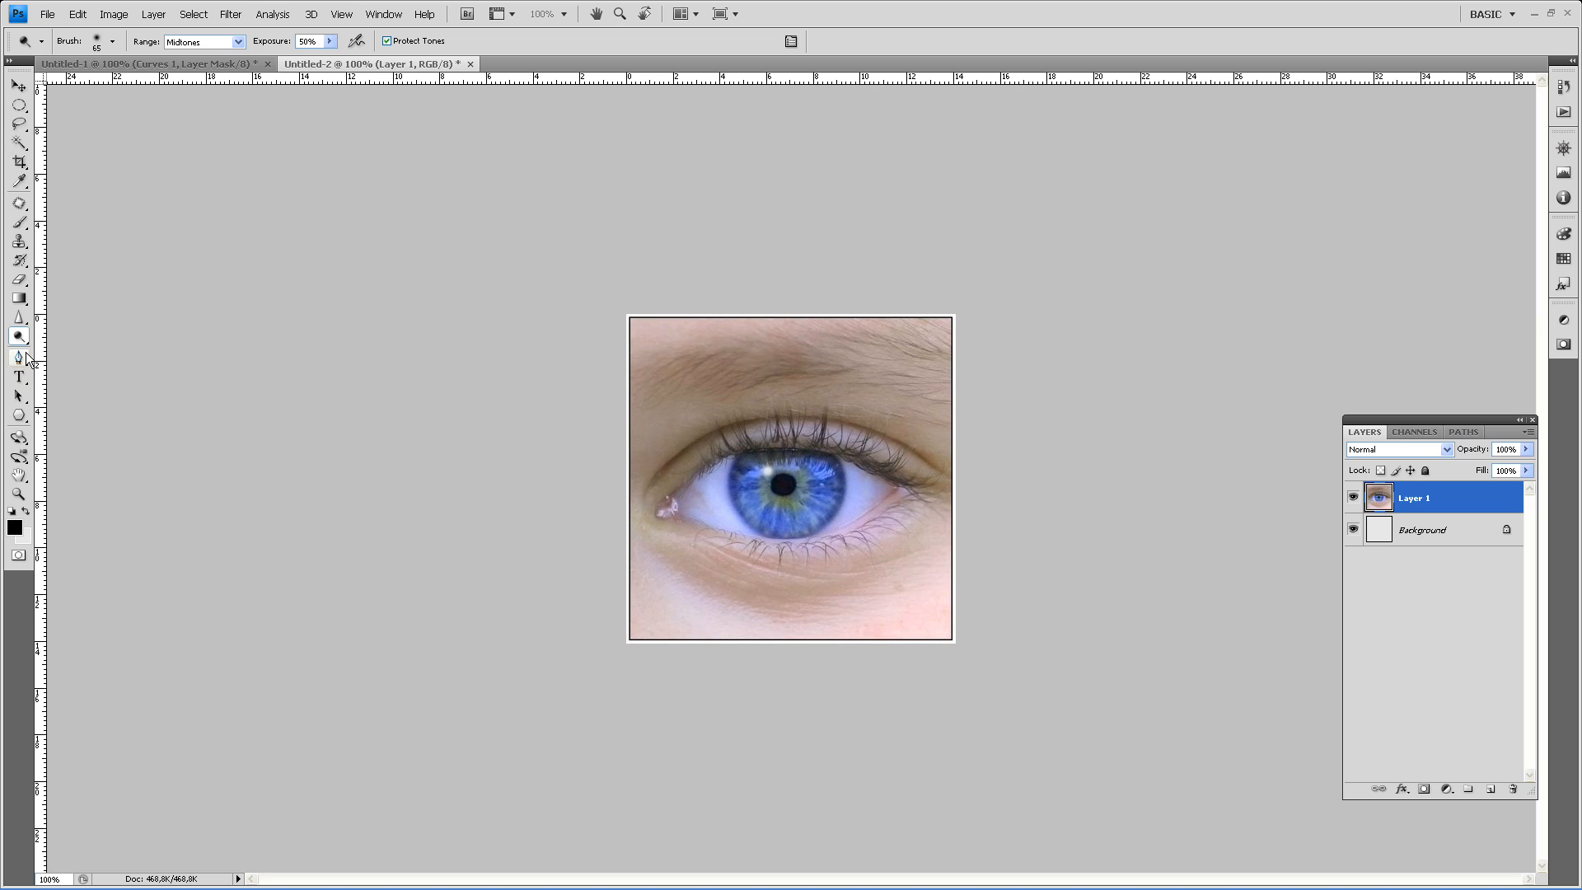
# Choose the Pen tool and zoom in closely on the eye
pyautogui.click(18, 356)
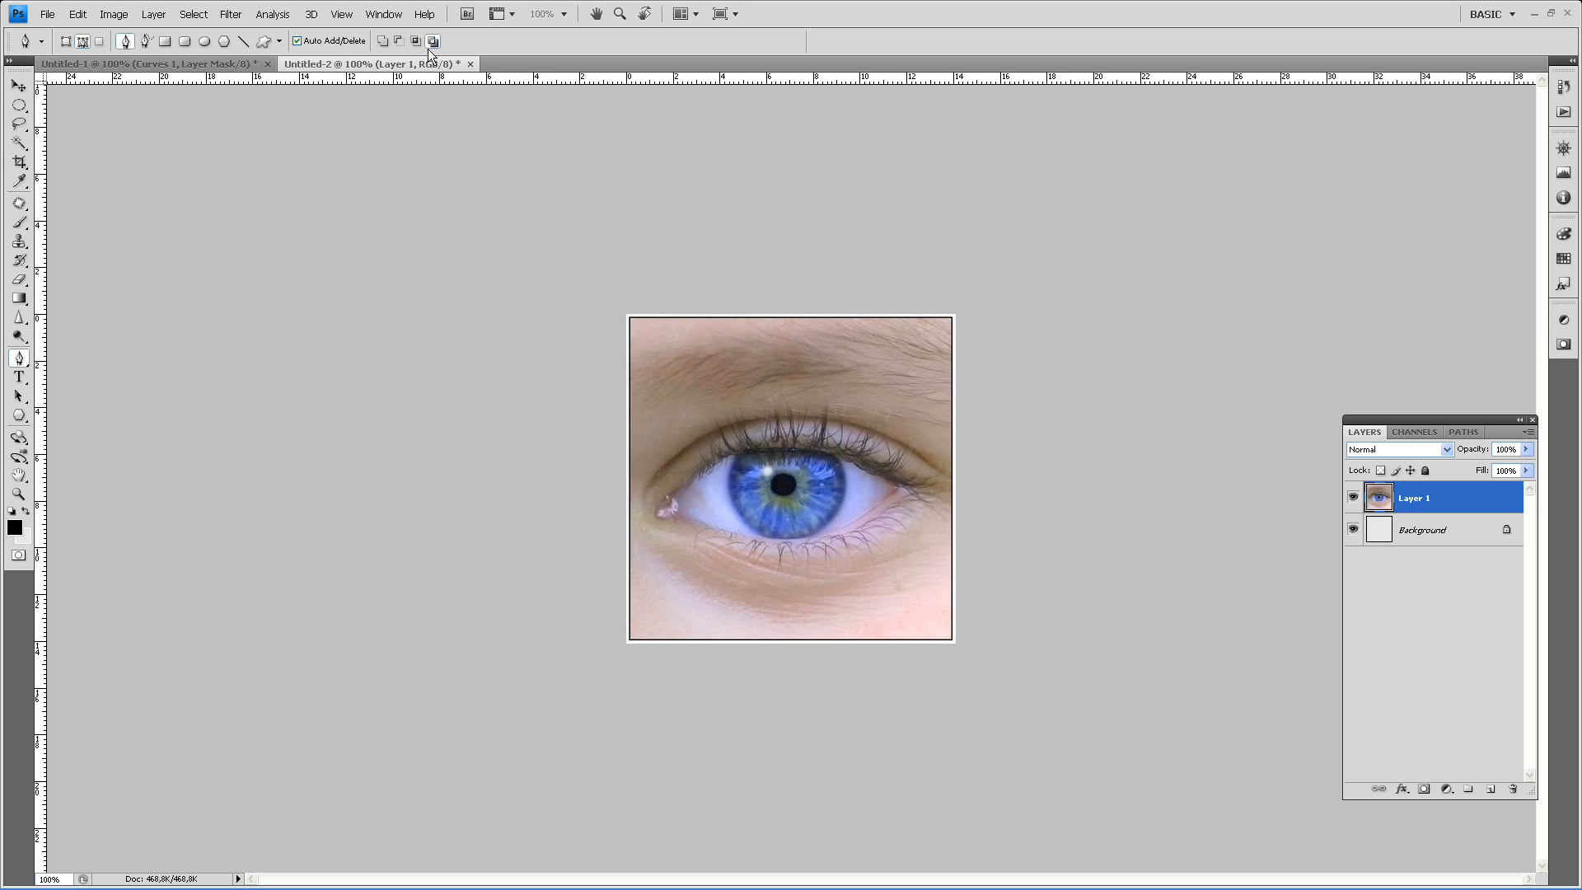
pyautogui.click(639, 15)
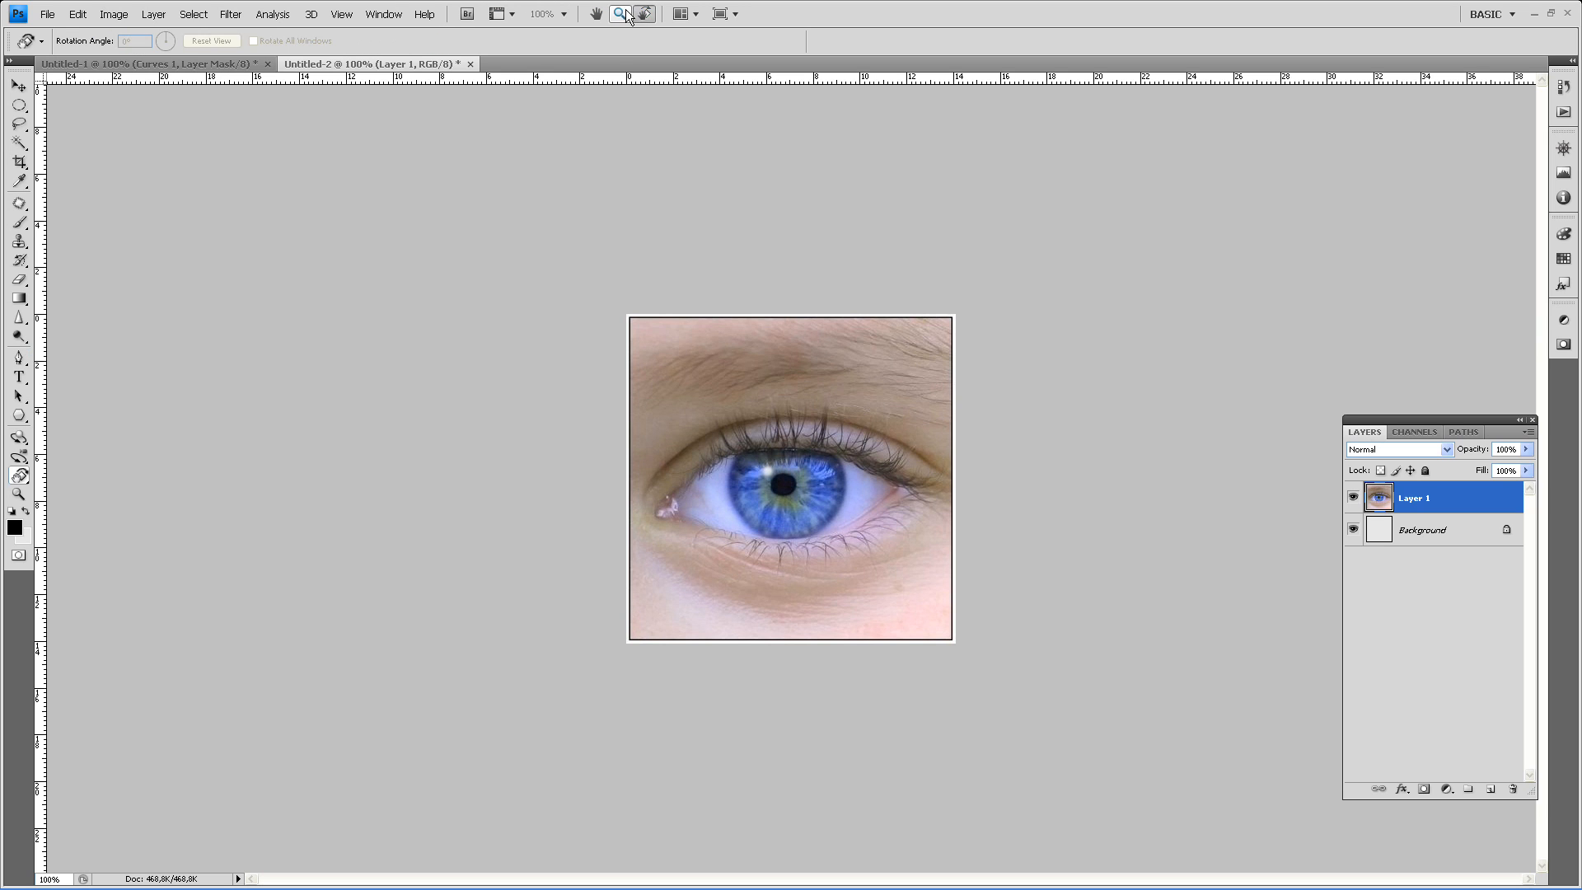
pyautogui.moveTo(666, 392); pyautogui.dragTo(891, 549)
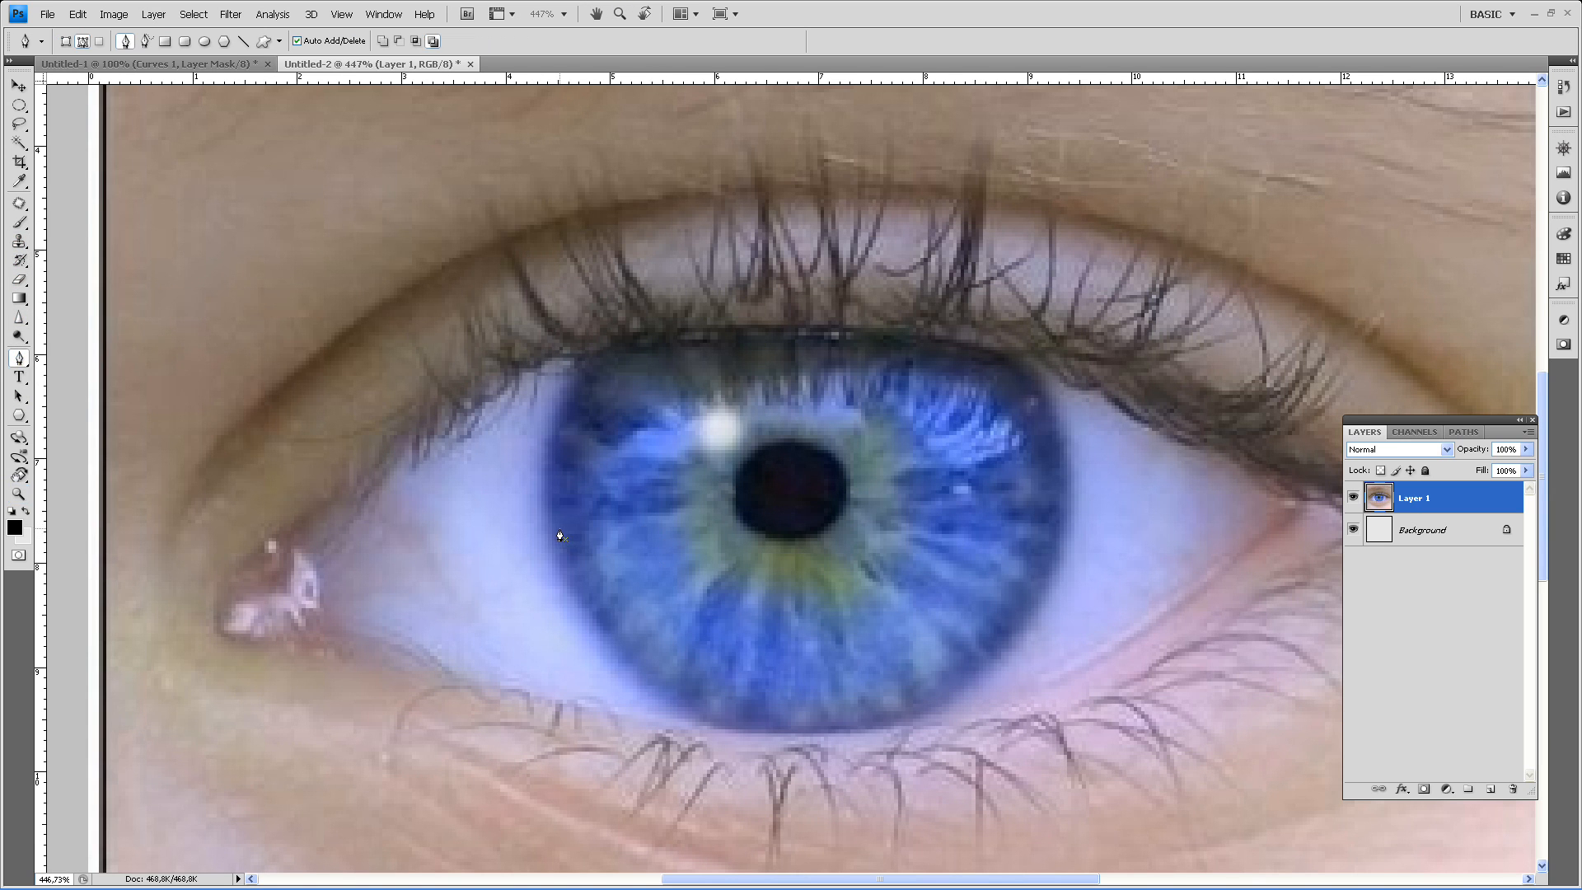
pyautogui.moveTo(785, 756)
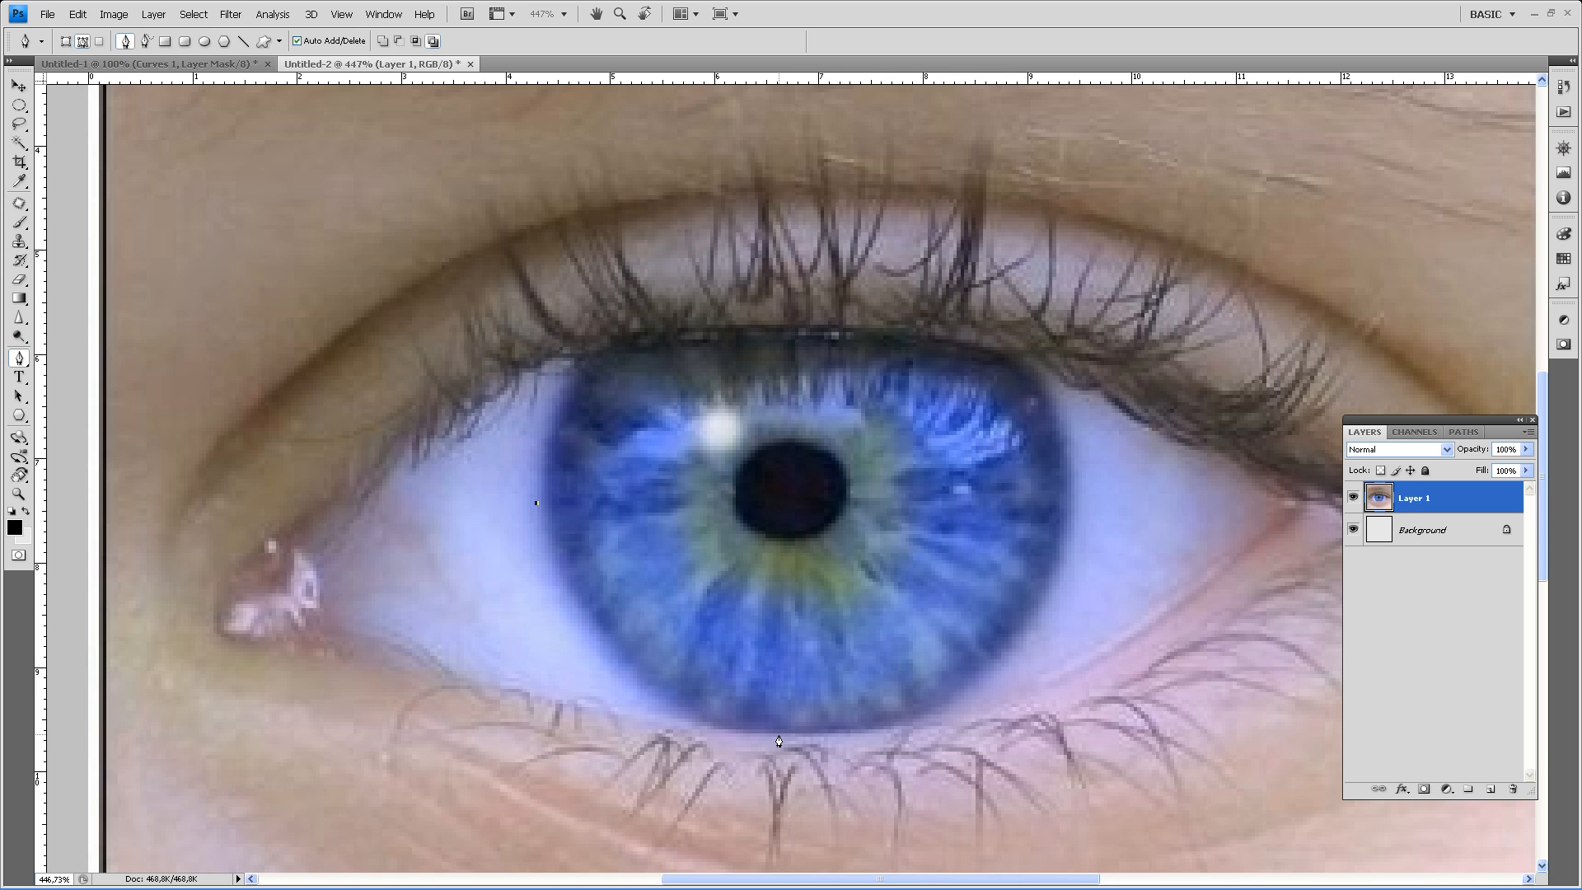
# Trace a closed curved path around the iris, along the lower edge, right side, upper eyelid and top
pyautogui.moveTo(776, 737); pyautogui.dragTo(987, 737)
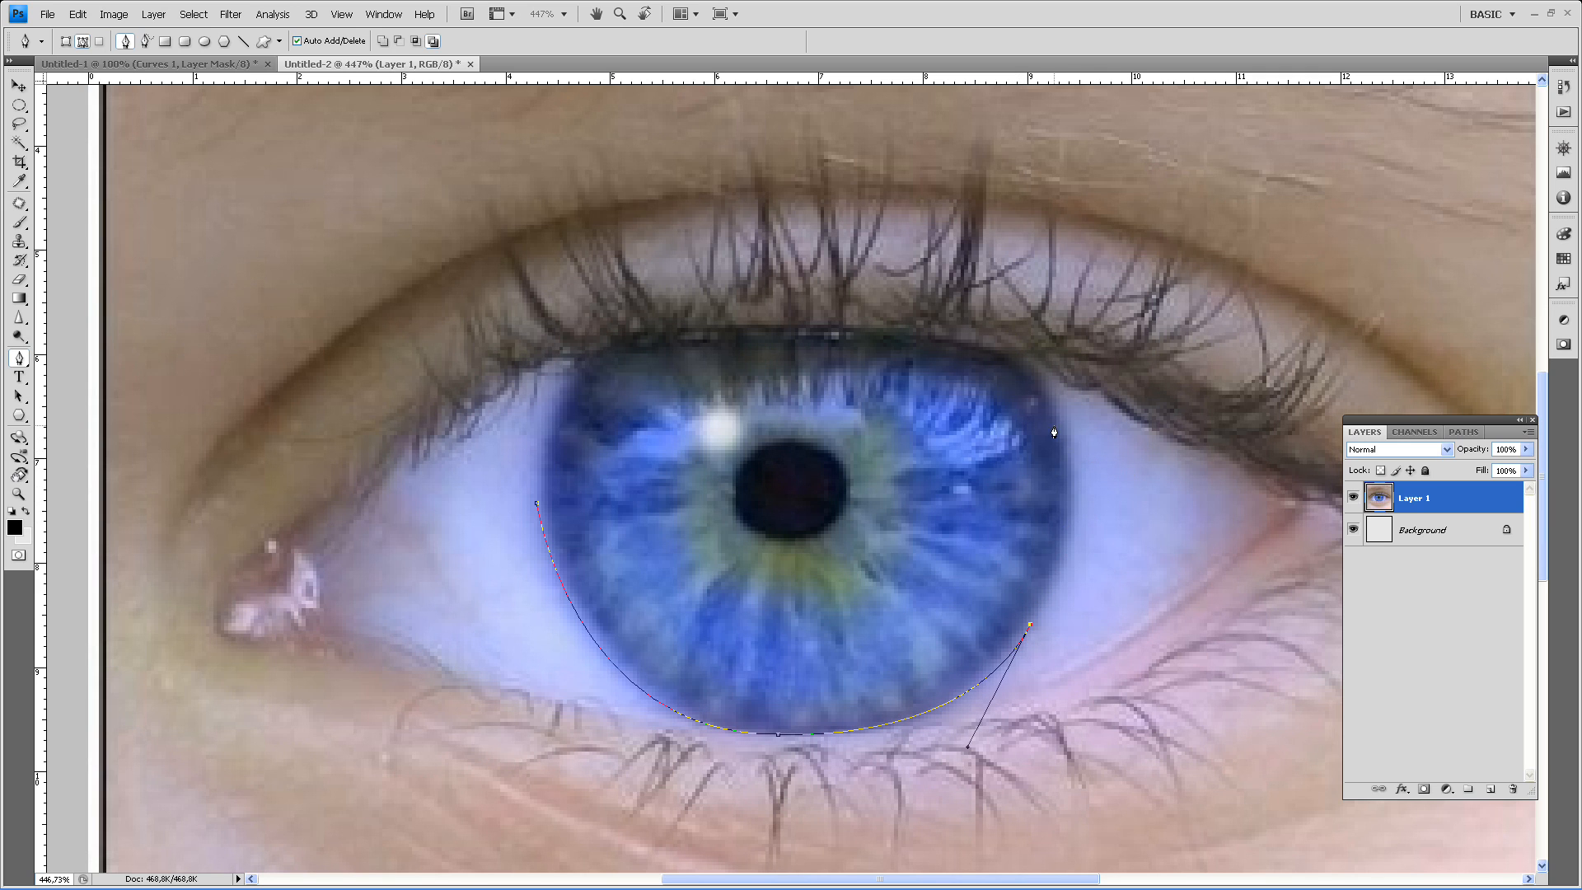
pyautogui.moveTo(1027, 628); pyautogui.dragTo(1058, 415)
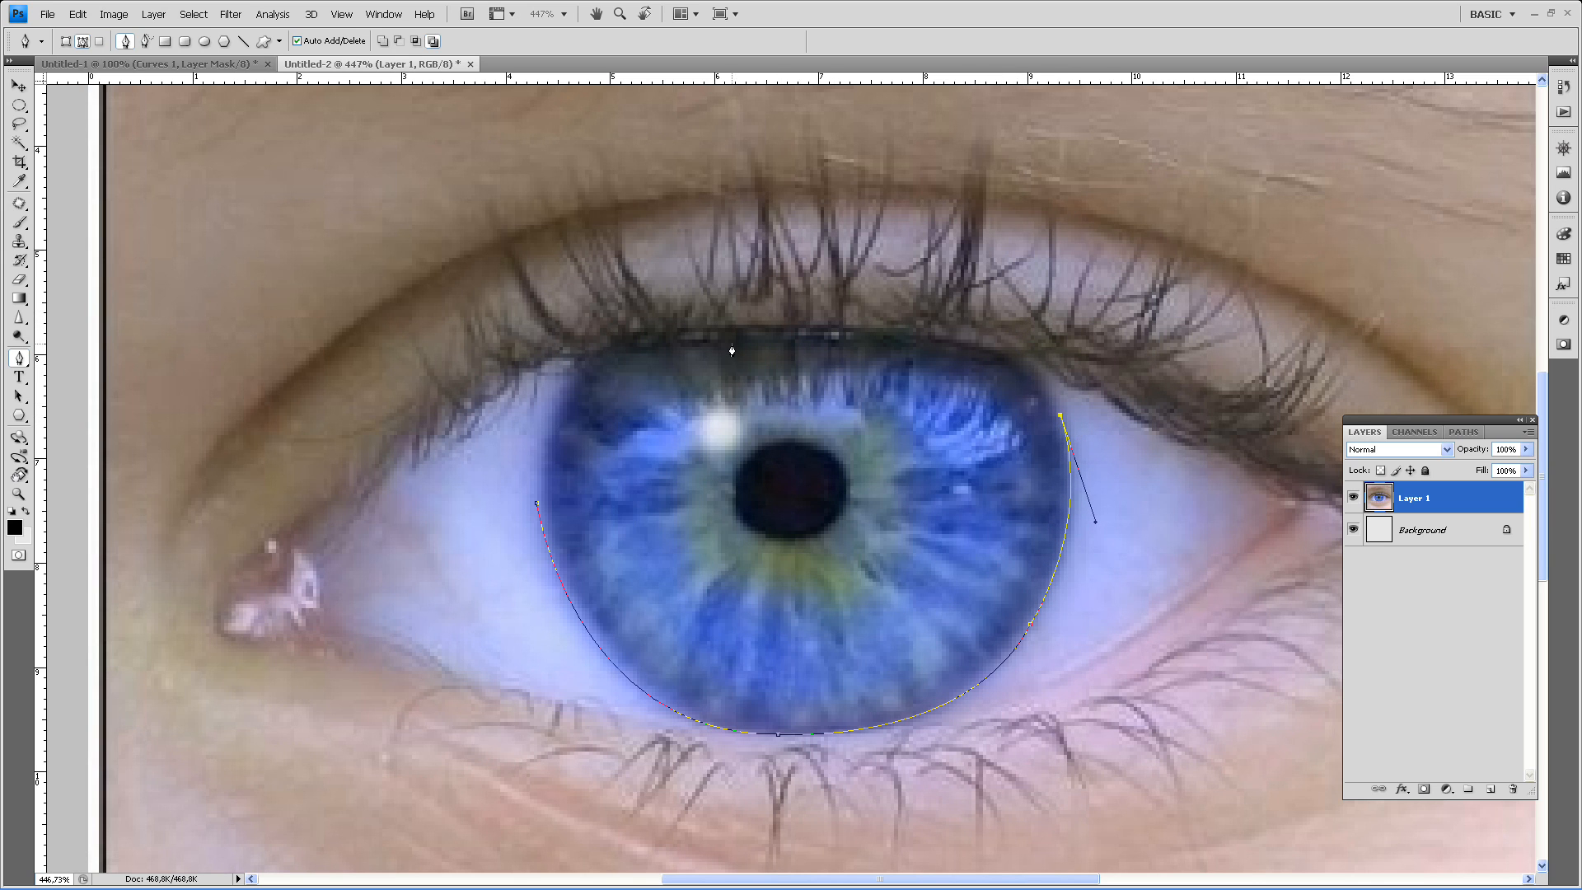
pyautogui.moveTo(732, 350); pyautogui.dragTo(368, 379)
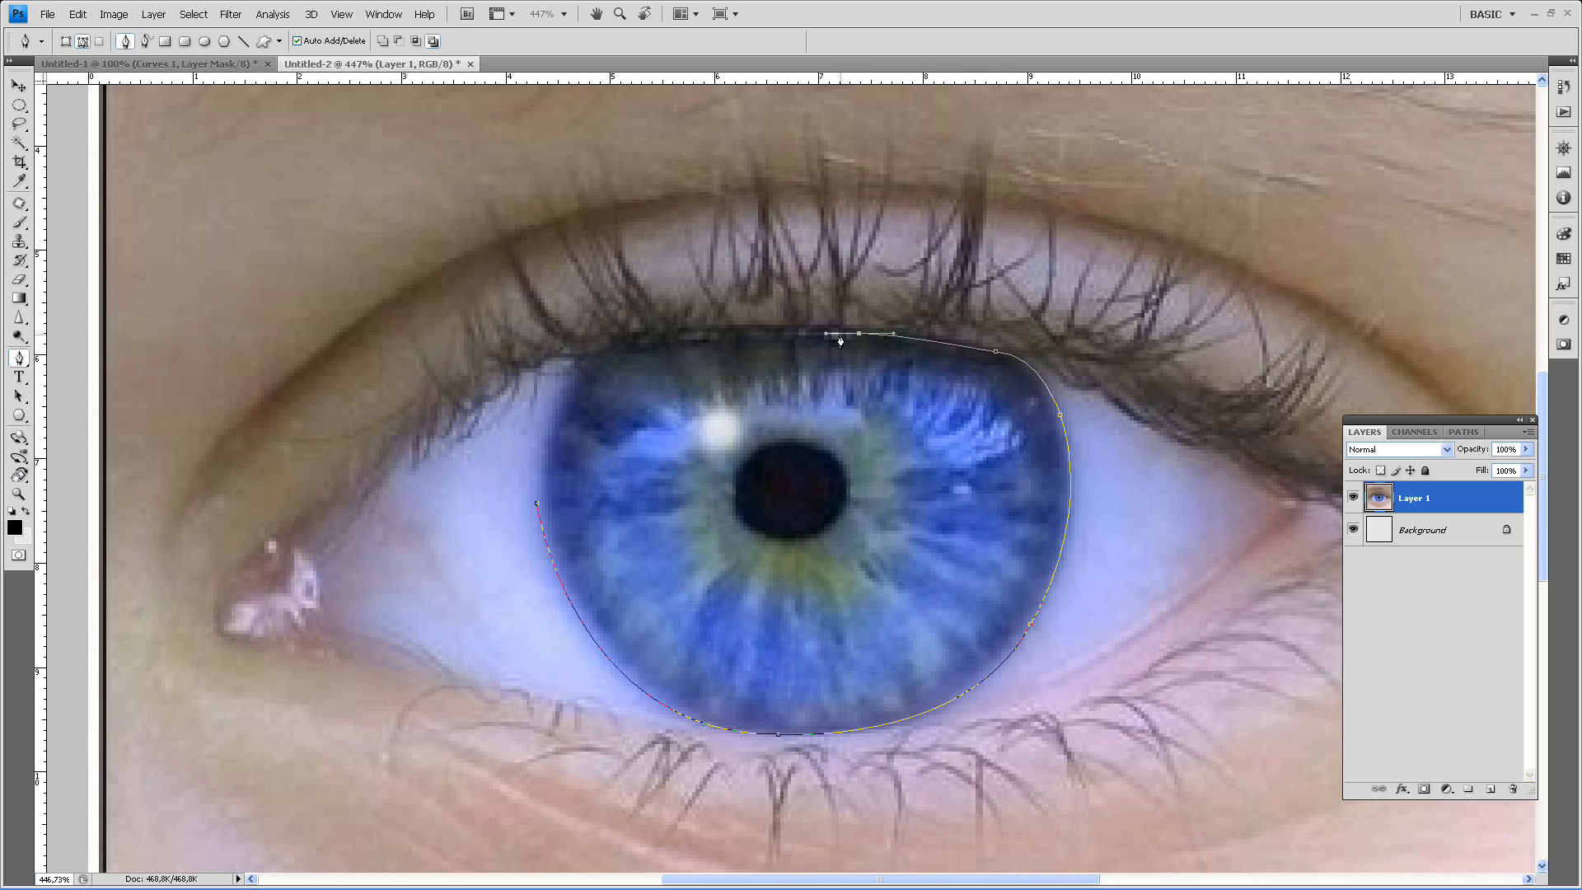
pyautogui.moveTo(839, 335); pyautogui.dragTo(664, 333)
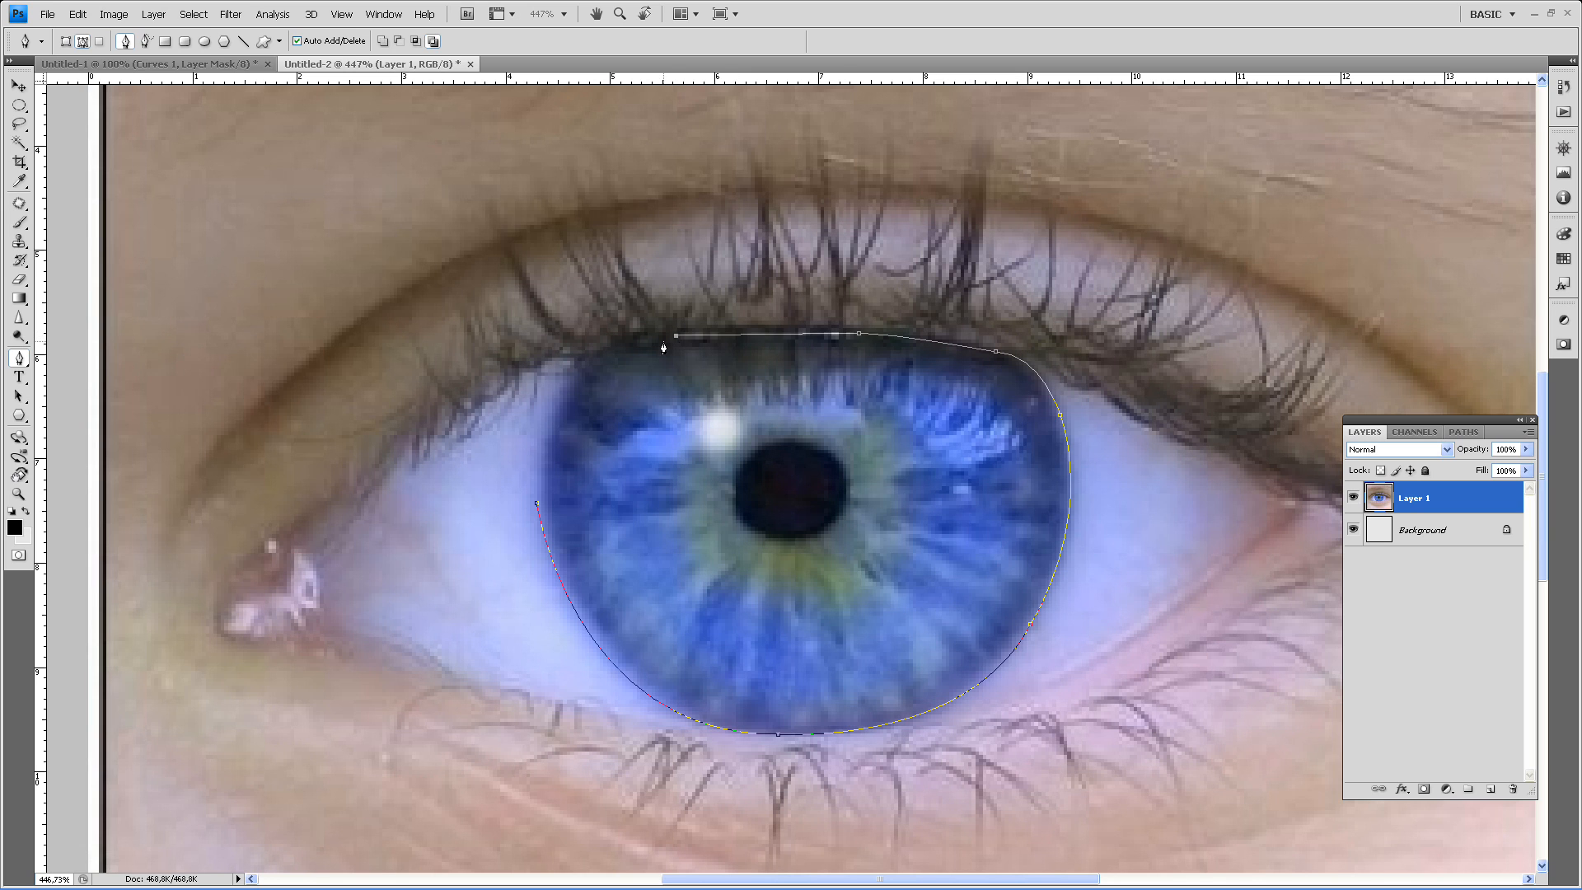
pyautogui.moveTo(672, 342)
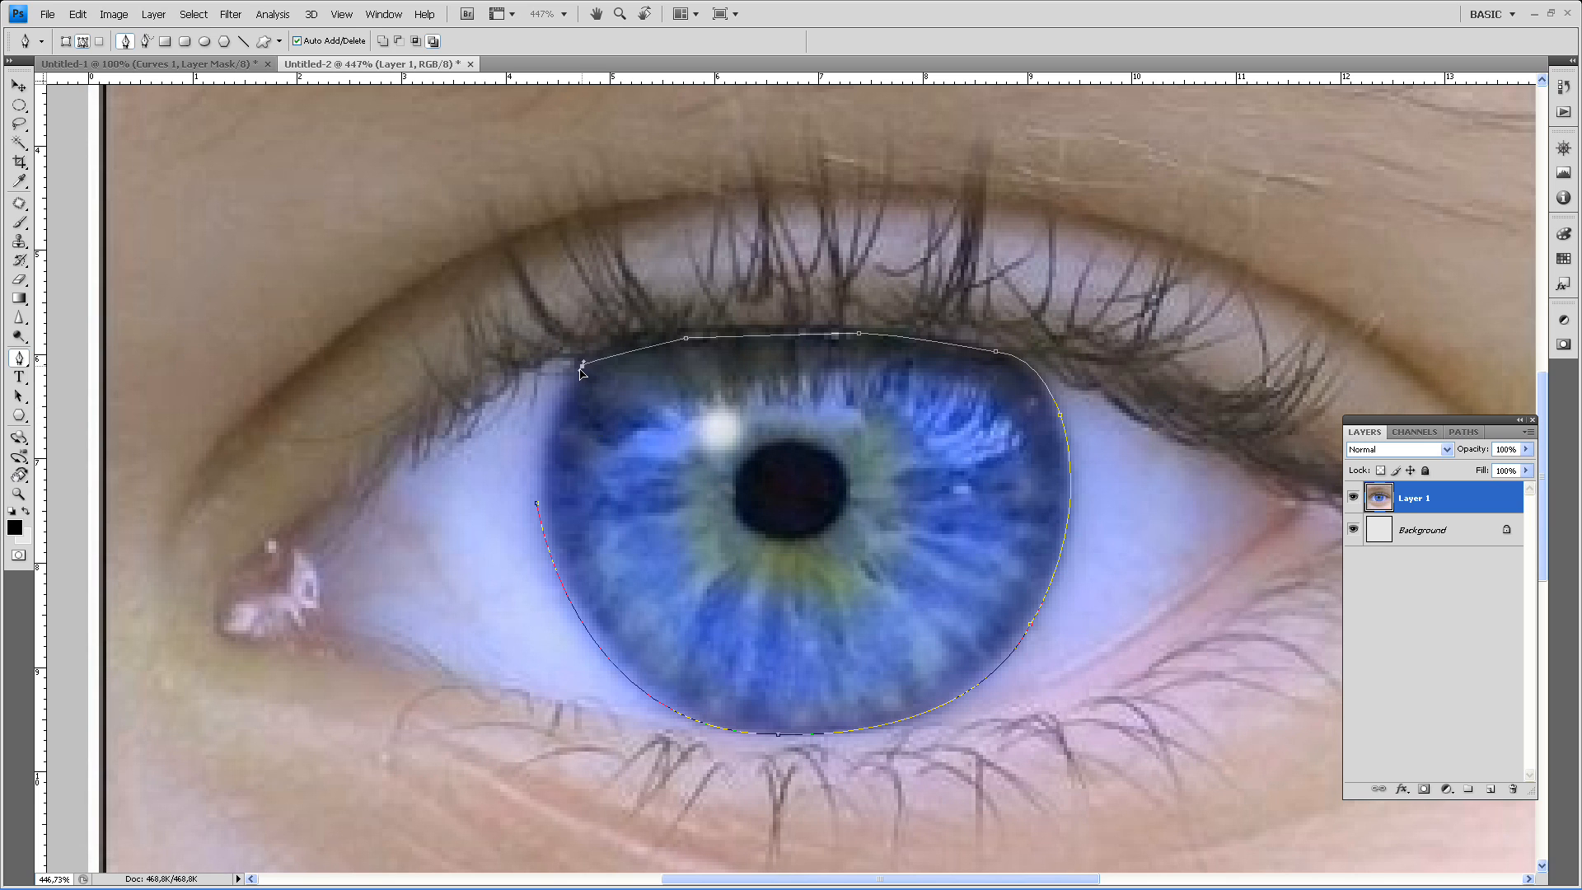
pyautogui.moveTo(580, 368); pyautogui.dragTo(594, 377)
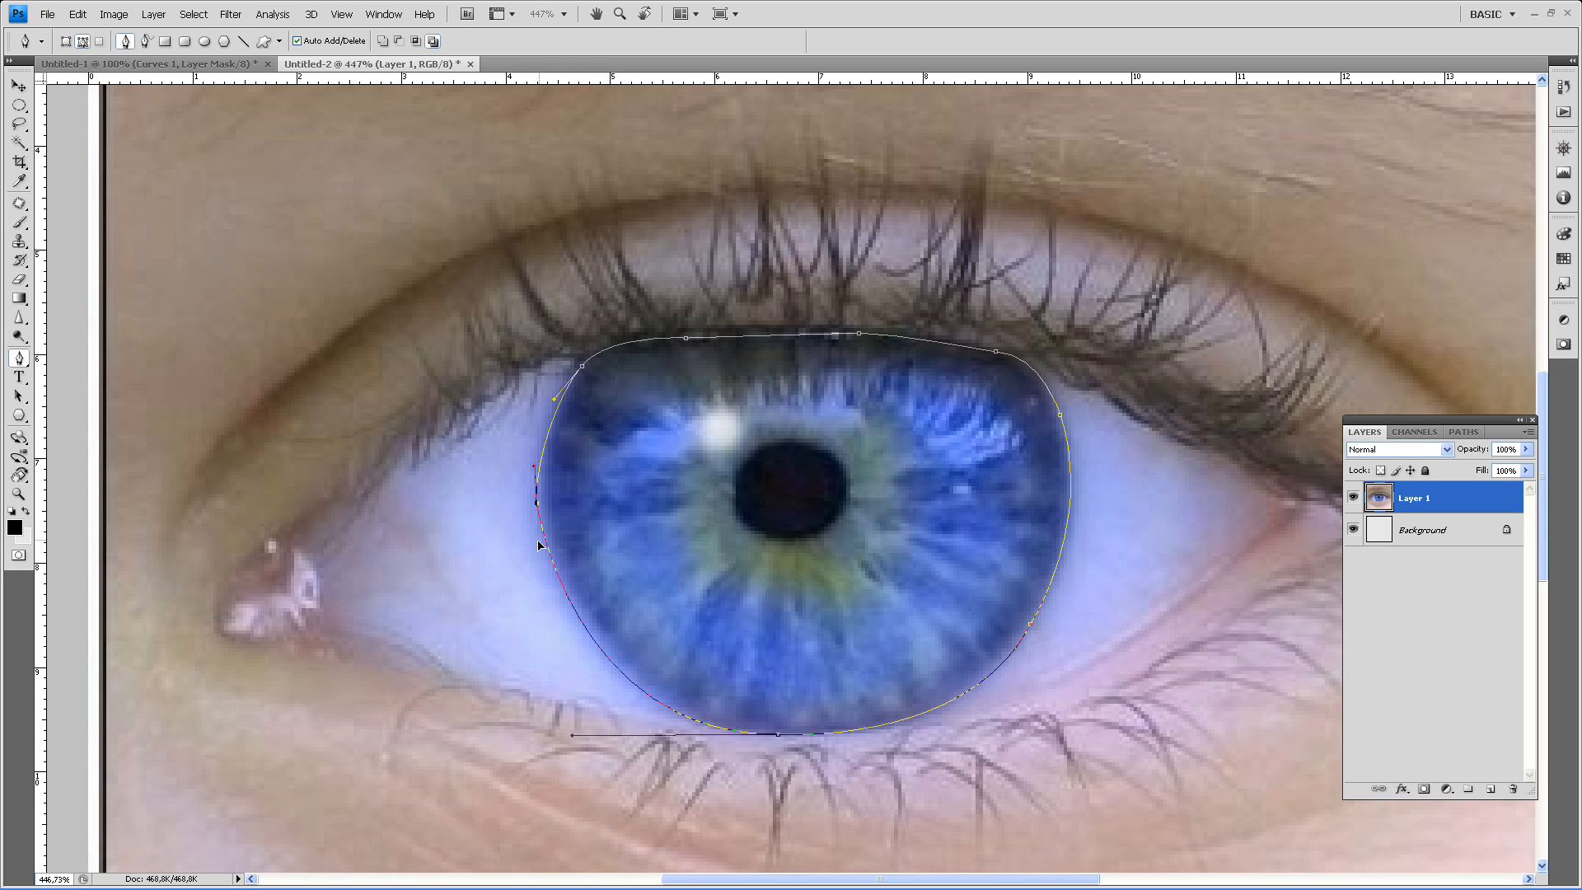
# Convert the iris path into a feathered selection via Make Selection
pyautogui.rightClick(808, 433)
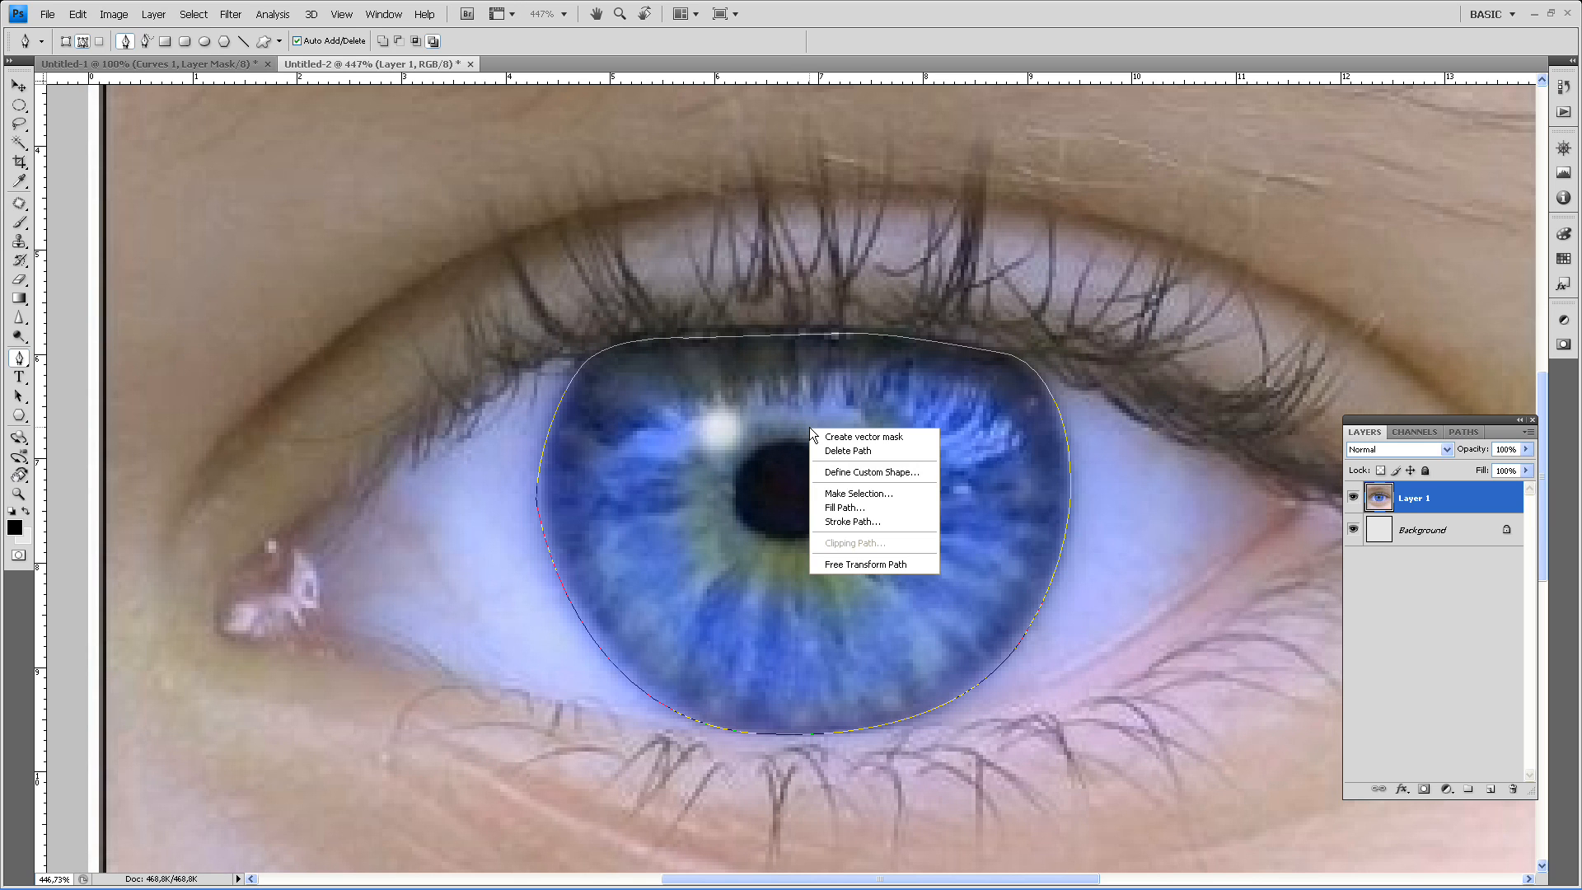
pyautogui.moveTo(852, 494)
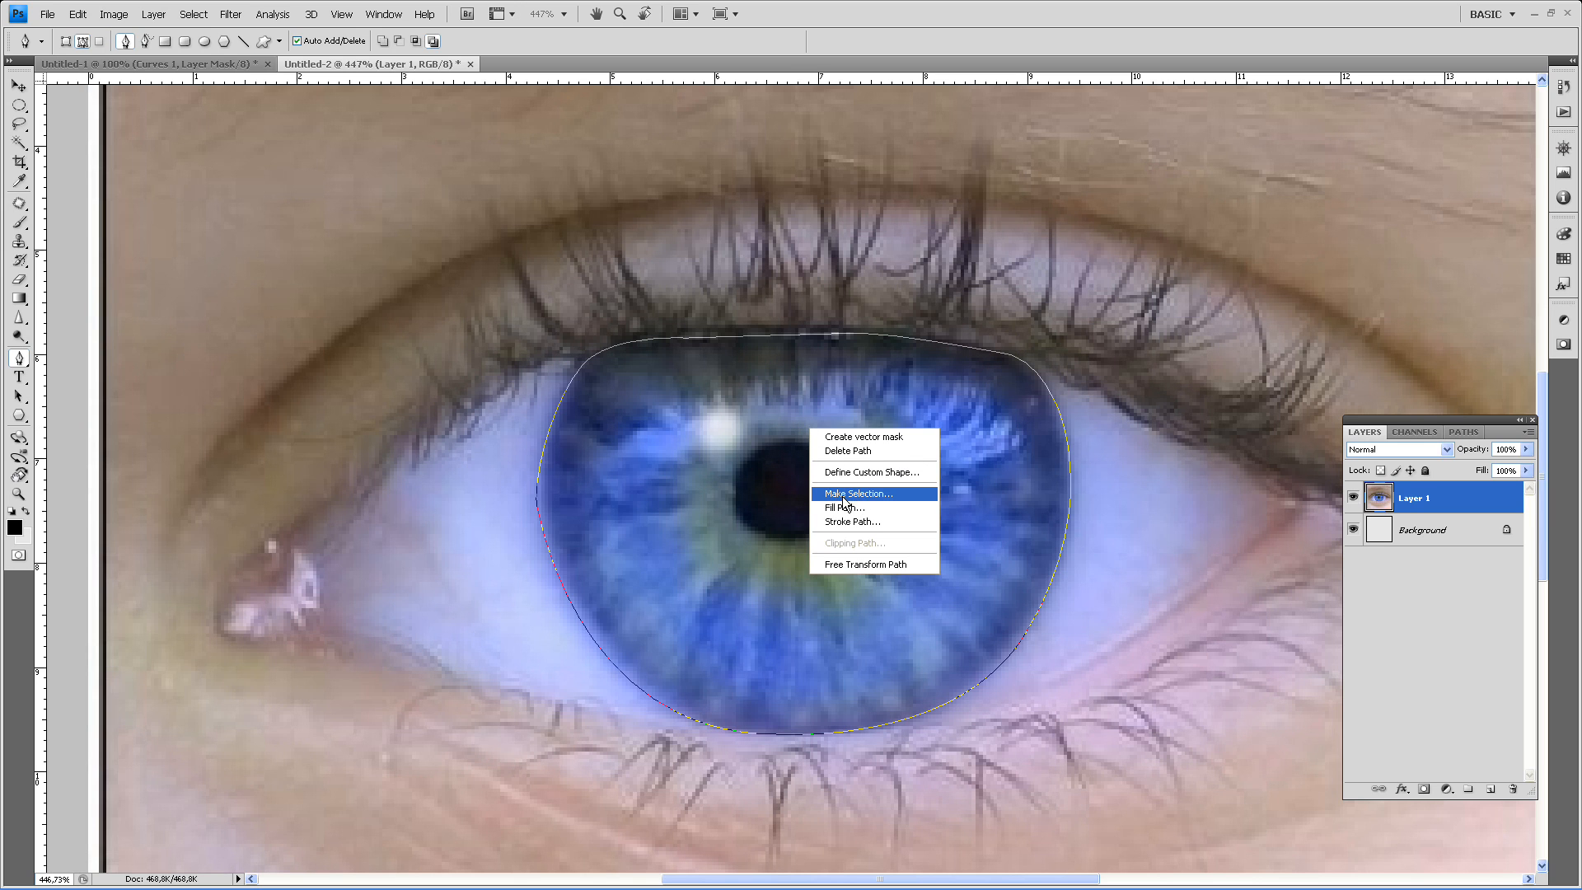
pyautogui.click(854, 494)
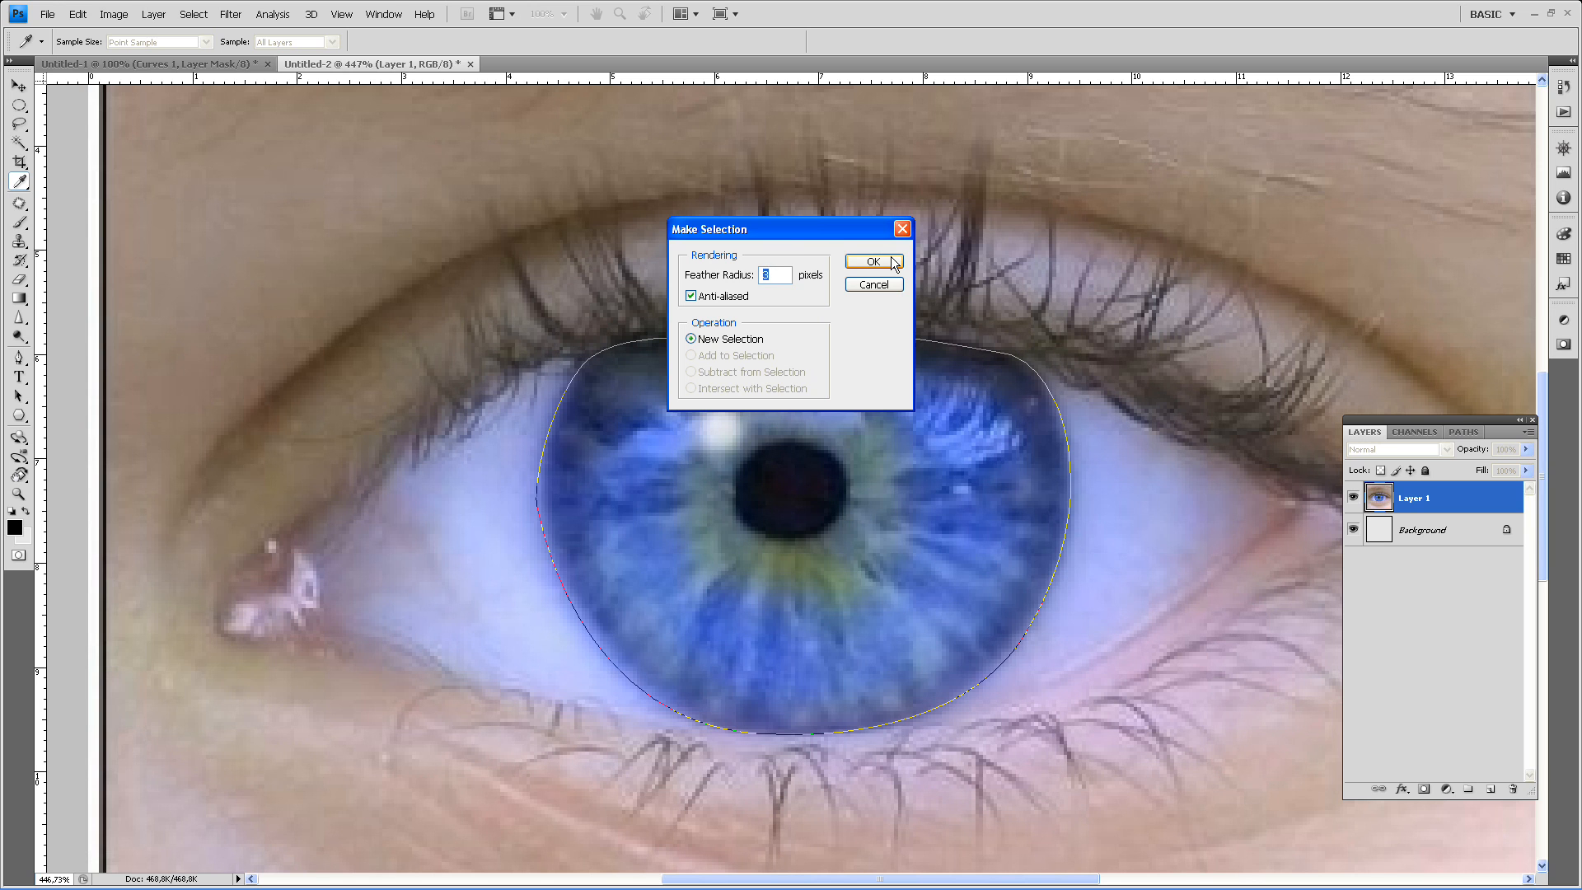
pyautogui.click(874, 261)
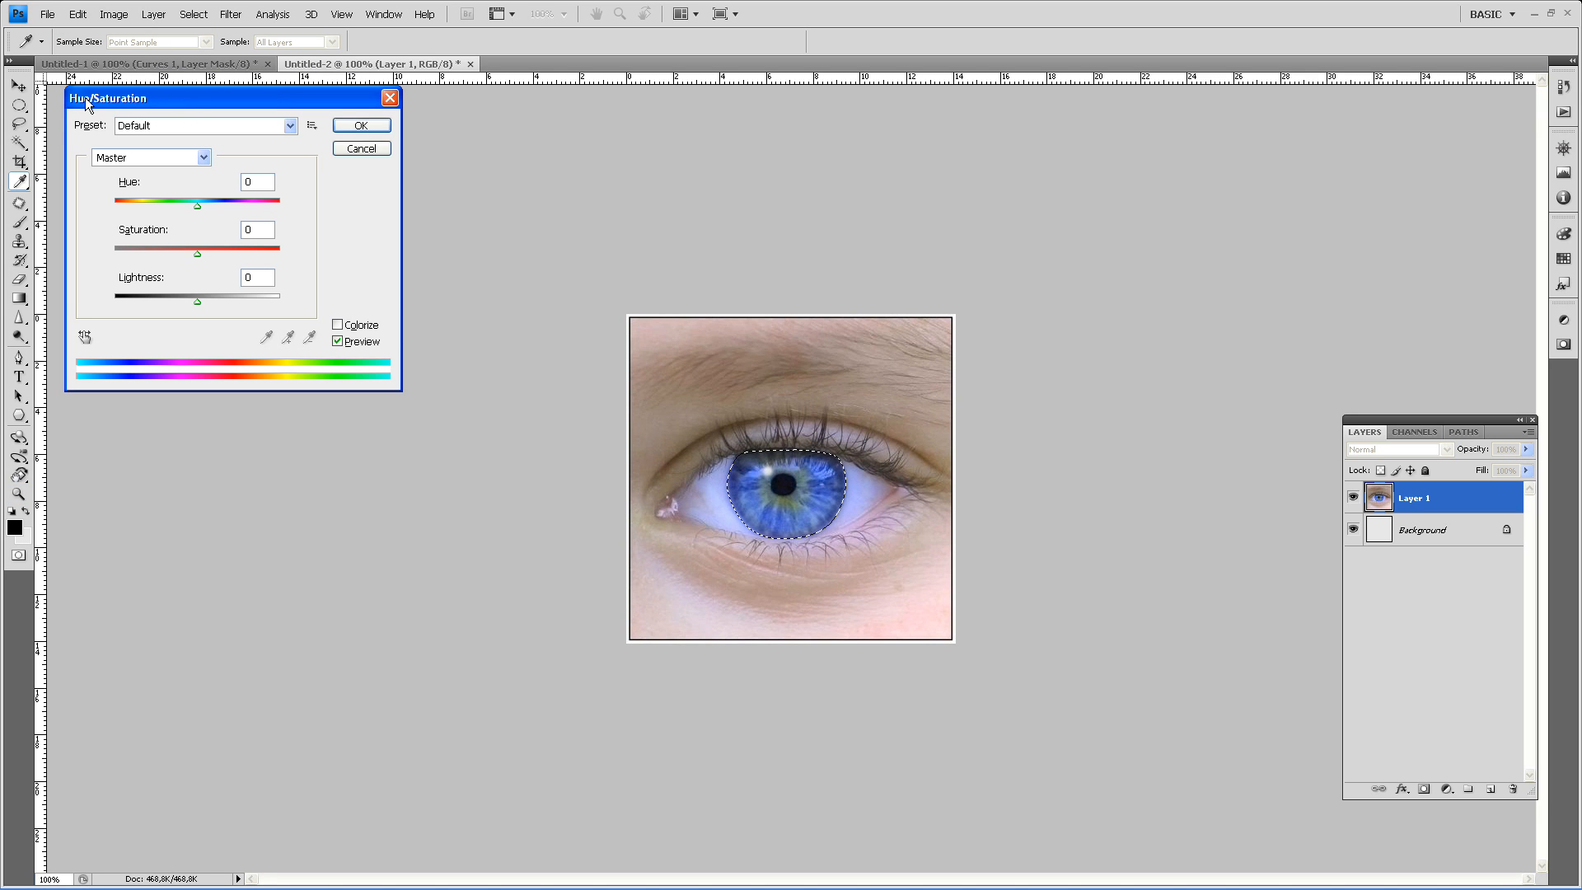
# Colorize the selected iris, boosting saturation and shifting the hue to a warm orange
pyautogui.click(336, 325)
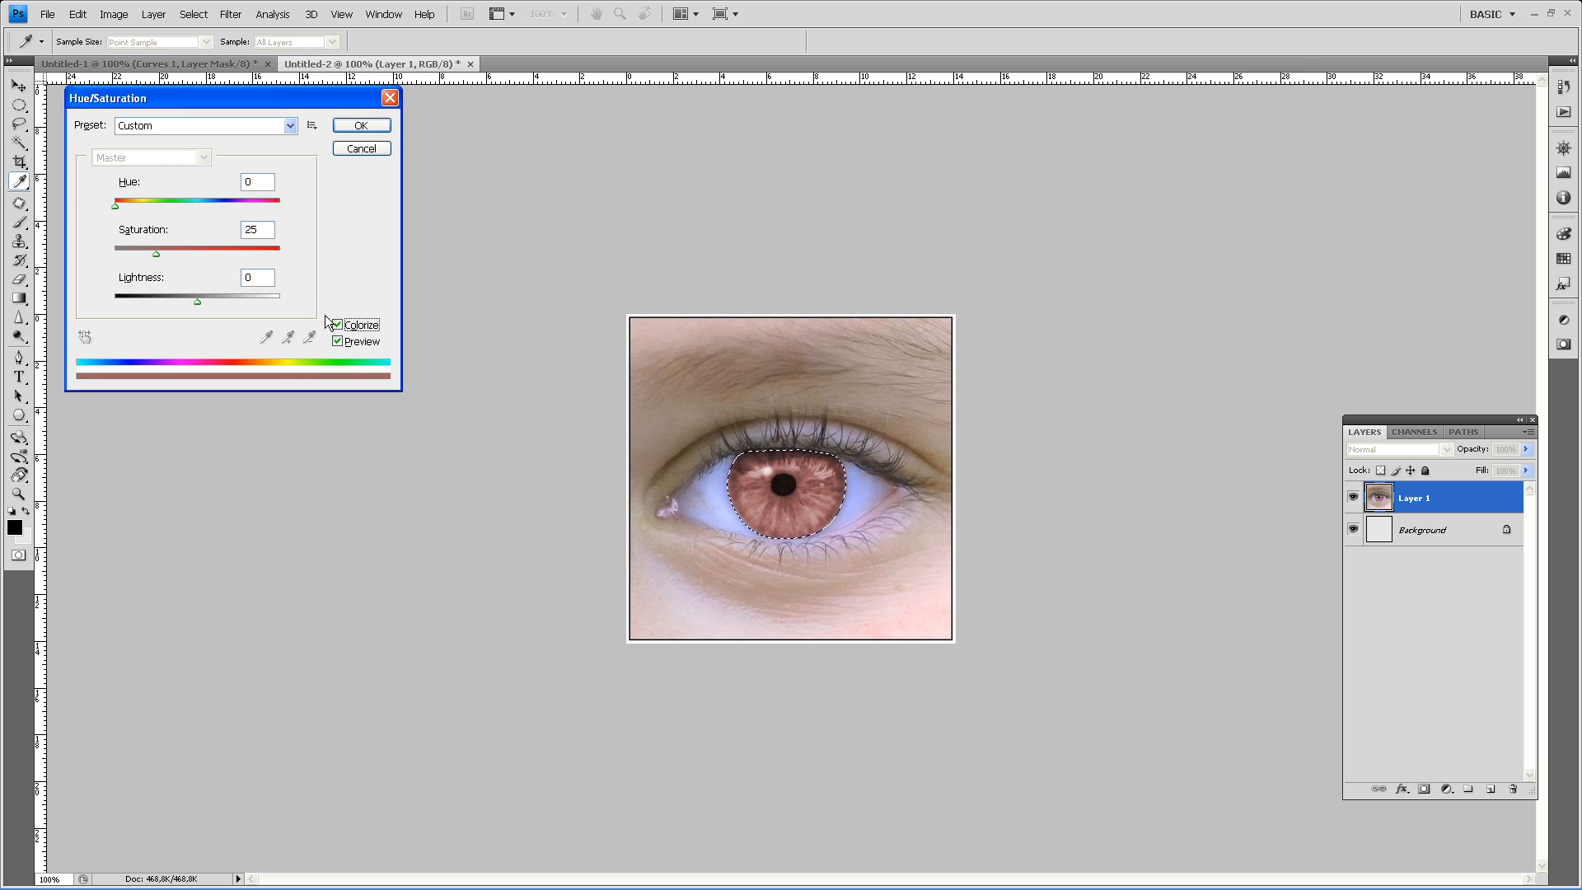
pyautogui.click(336, 324)
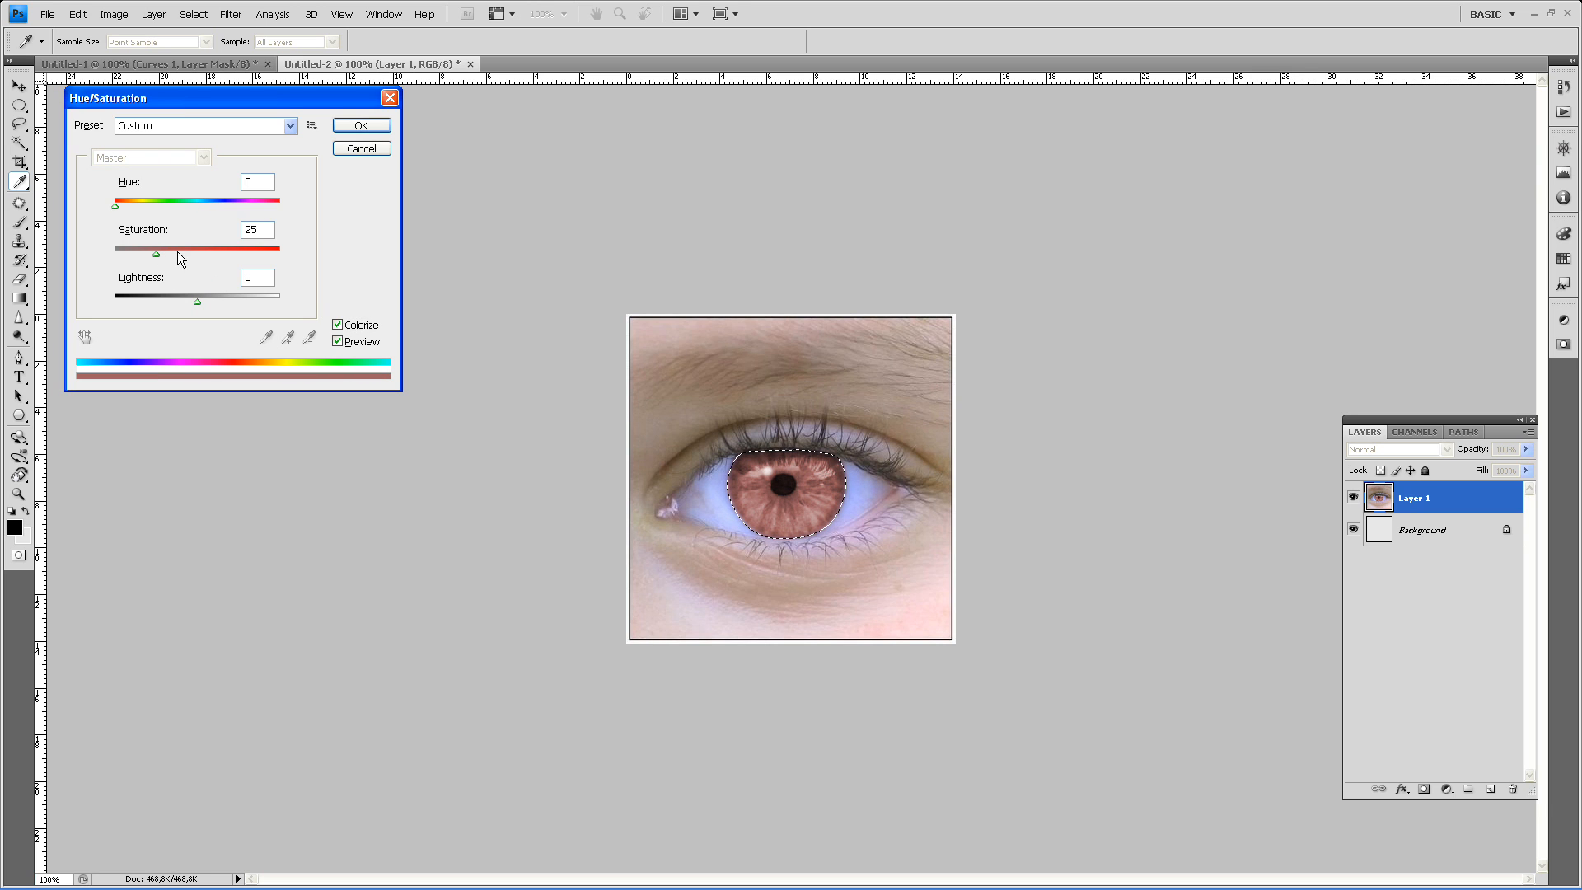
pyautogui.moveTo(155, 252); pyautogui.dragTo(186, 252)
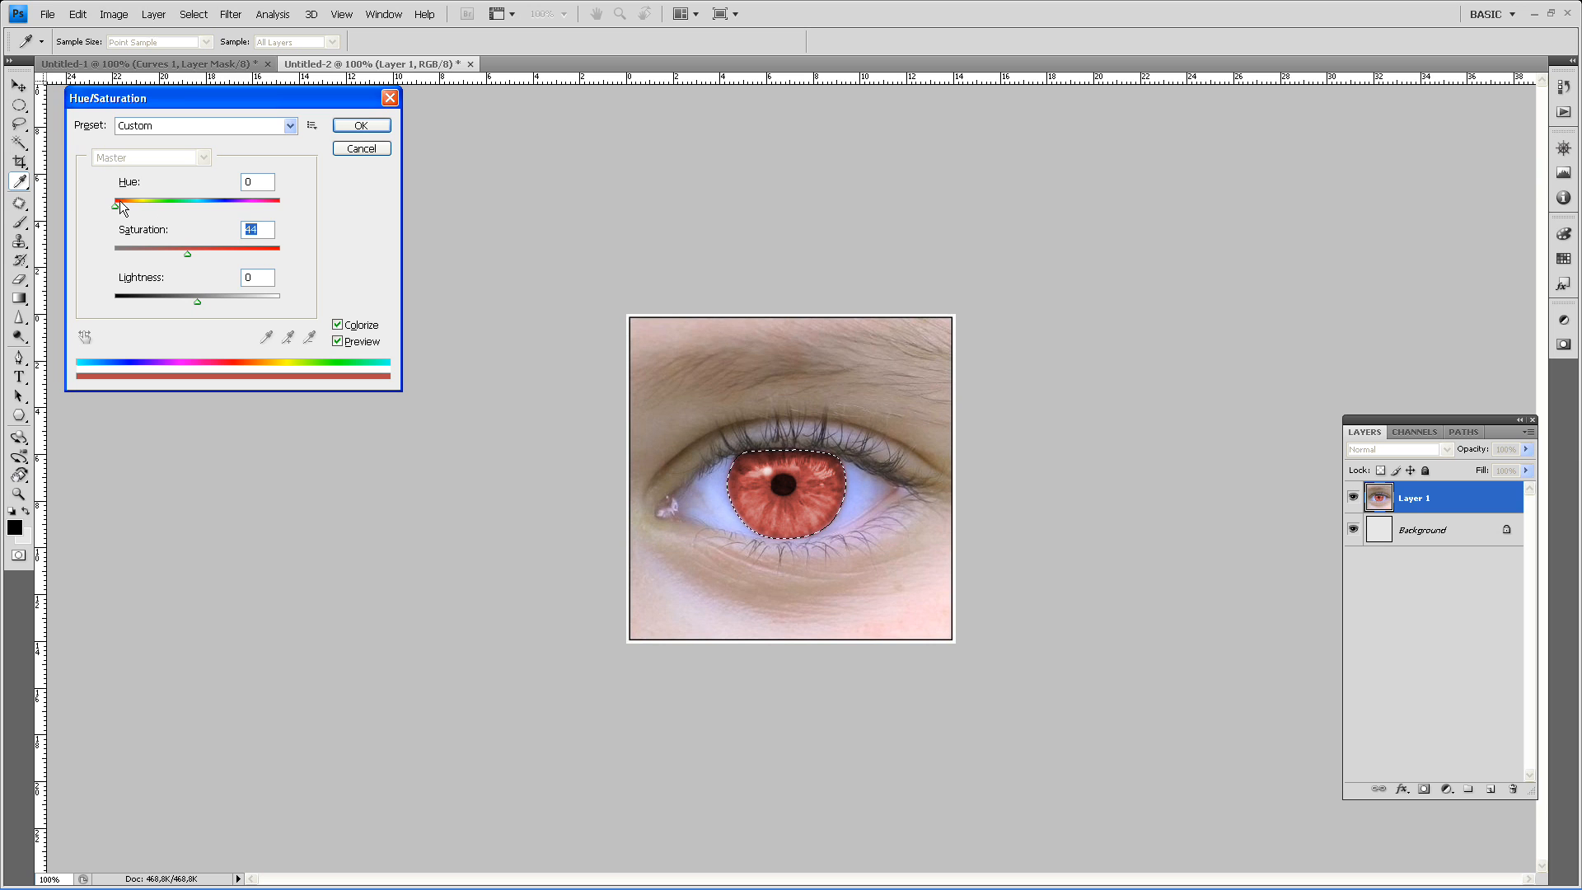
pyautogui.moveTo(115, 201); pyautogui.dragTo(229, 201)
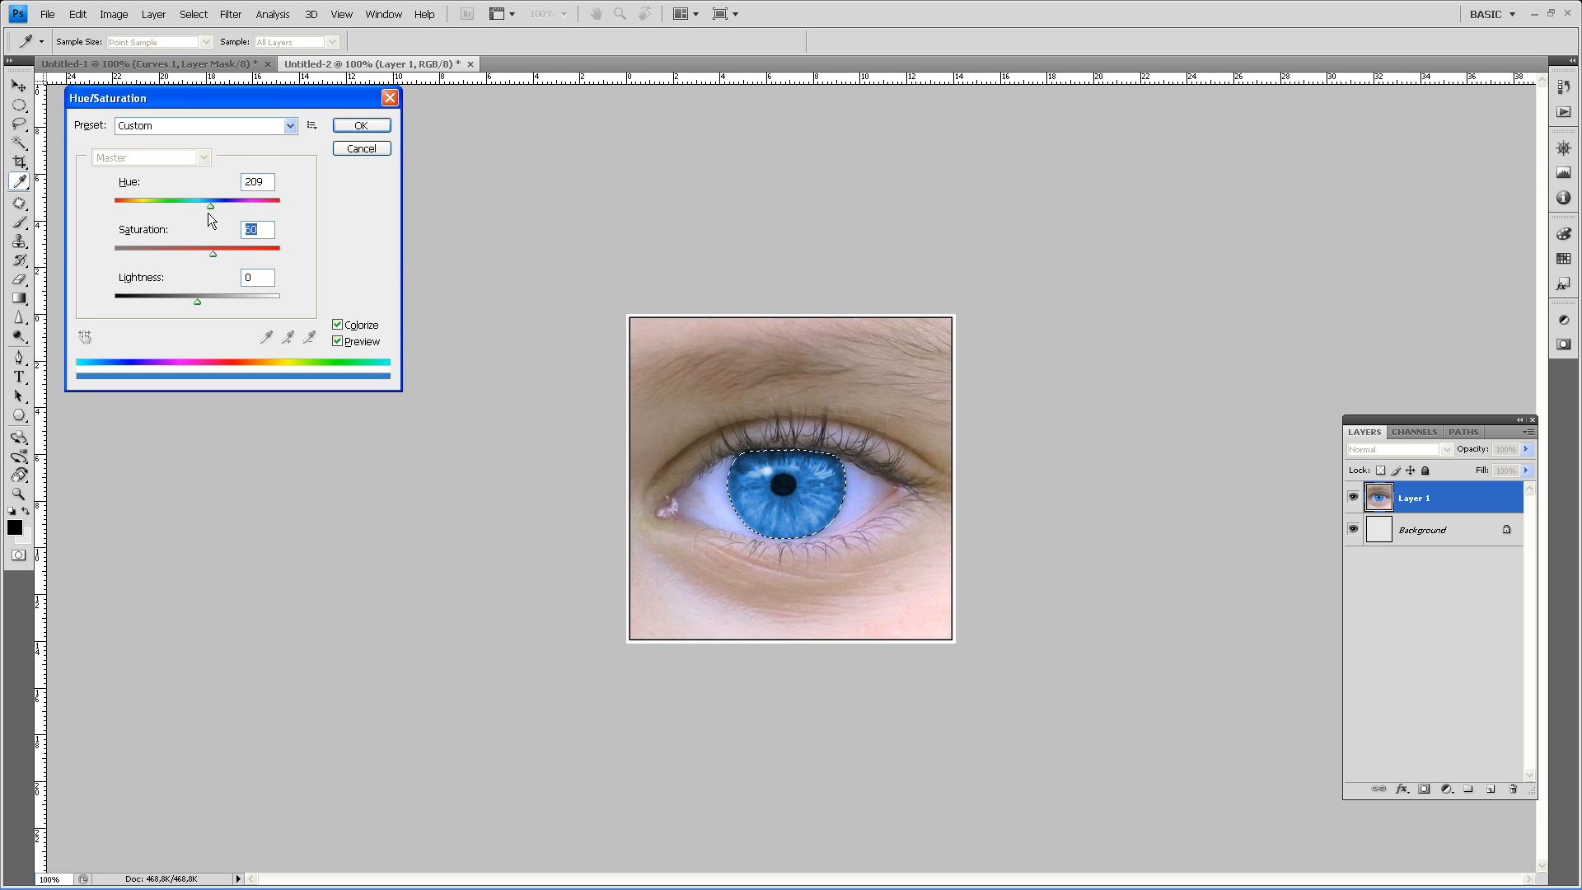
pyautogui.moveTo(210, 204); pyautogui.dragTo(121, 205)
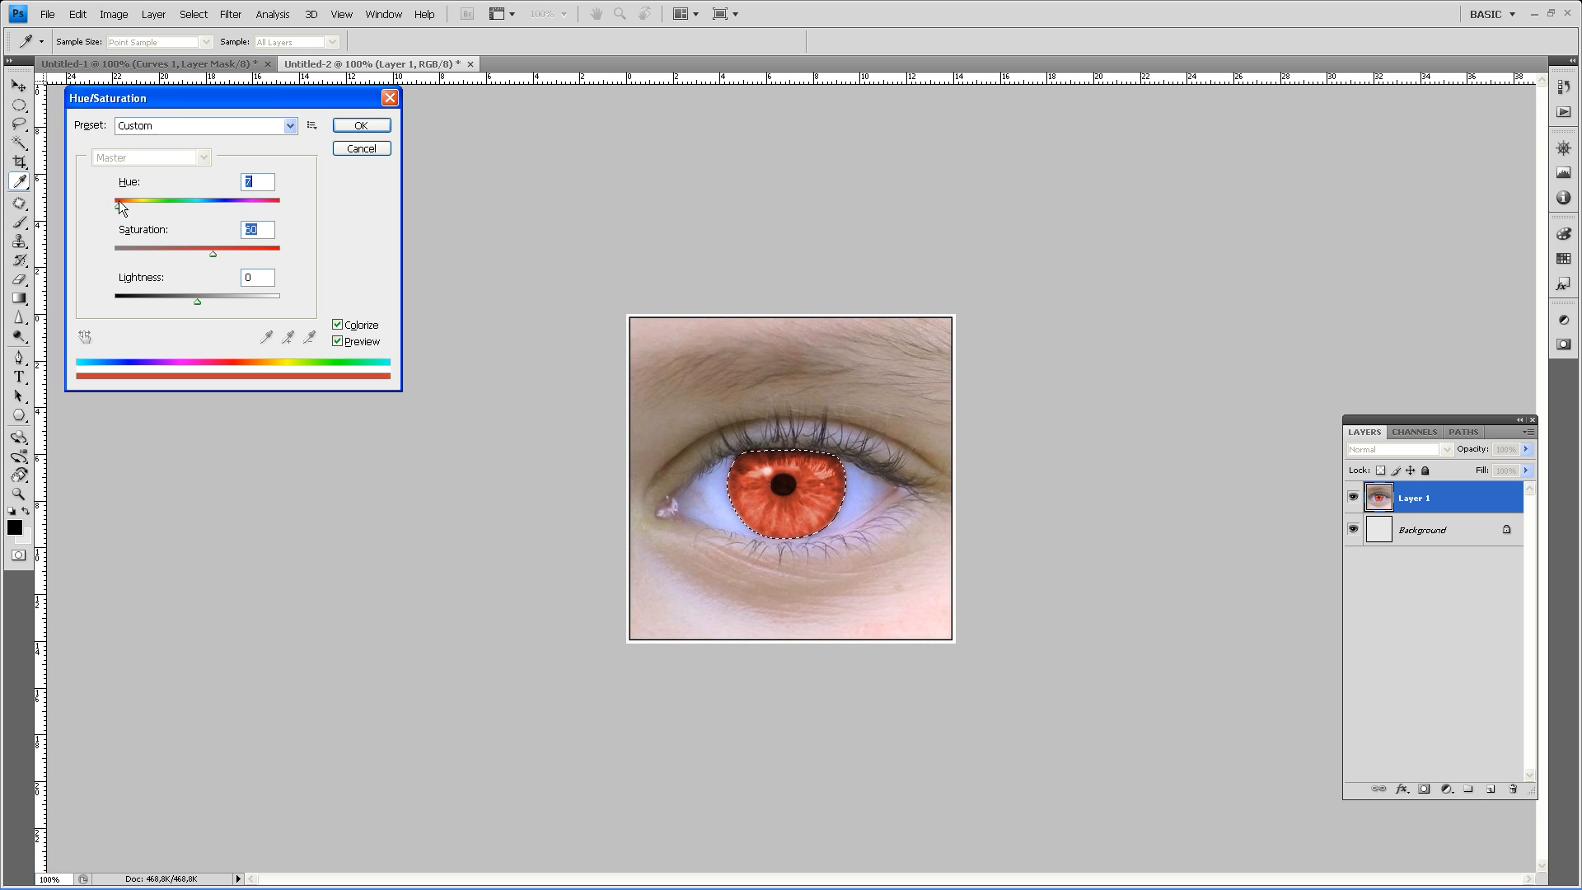
pyautogui.click(361, 125)
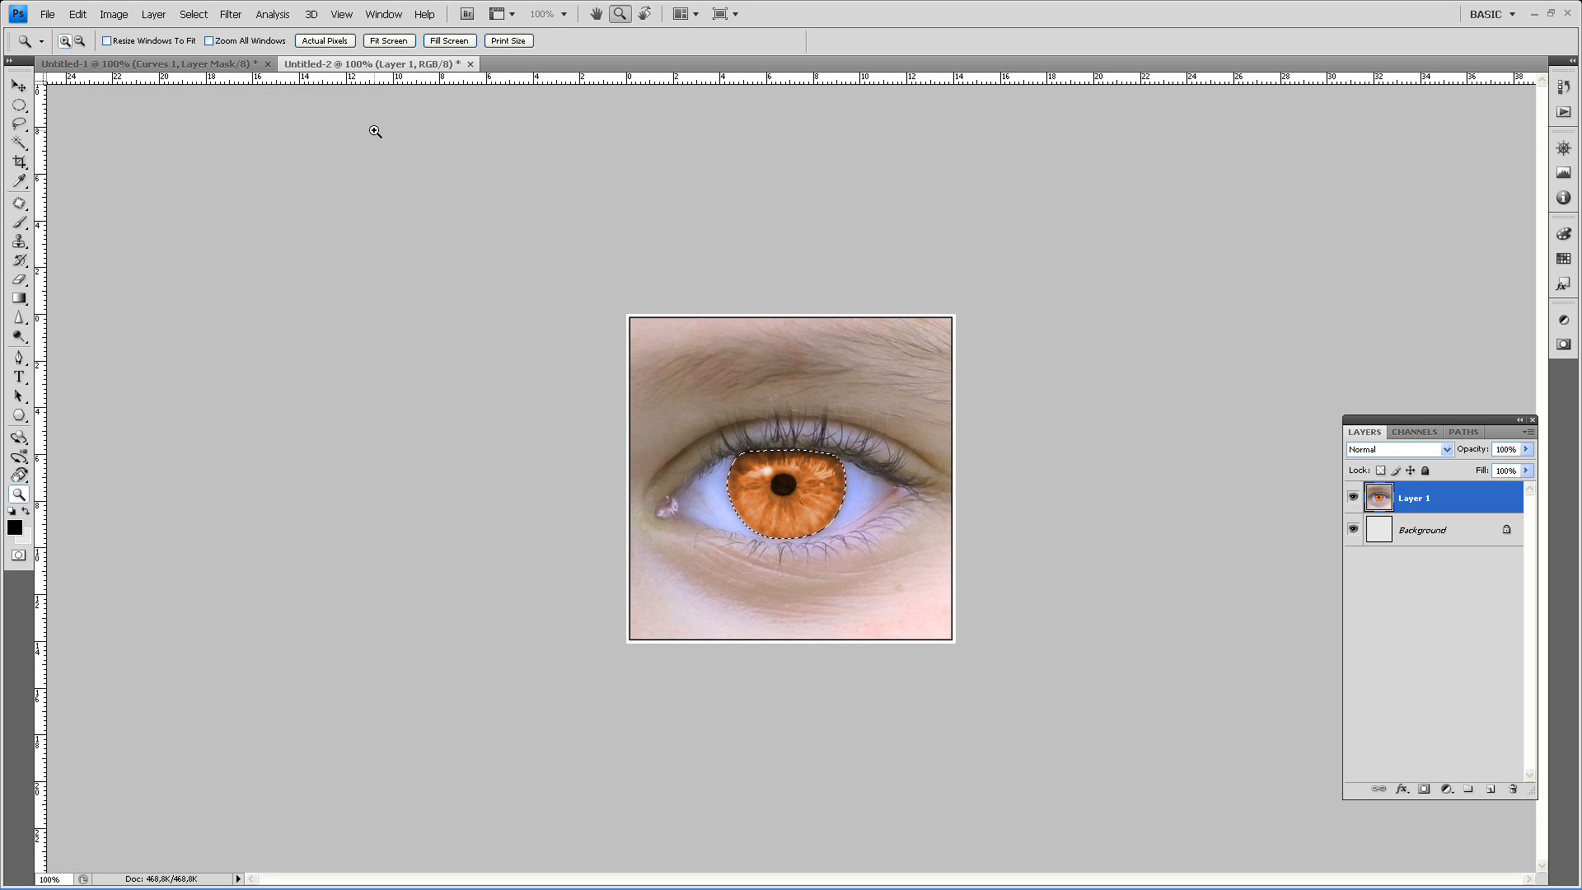
# Apply a red-to-transparent radial gradient in Color mode outward from the pupil centre
pyautogui.click(165, 15)
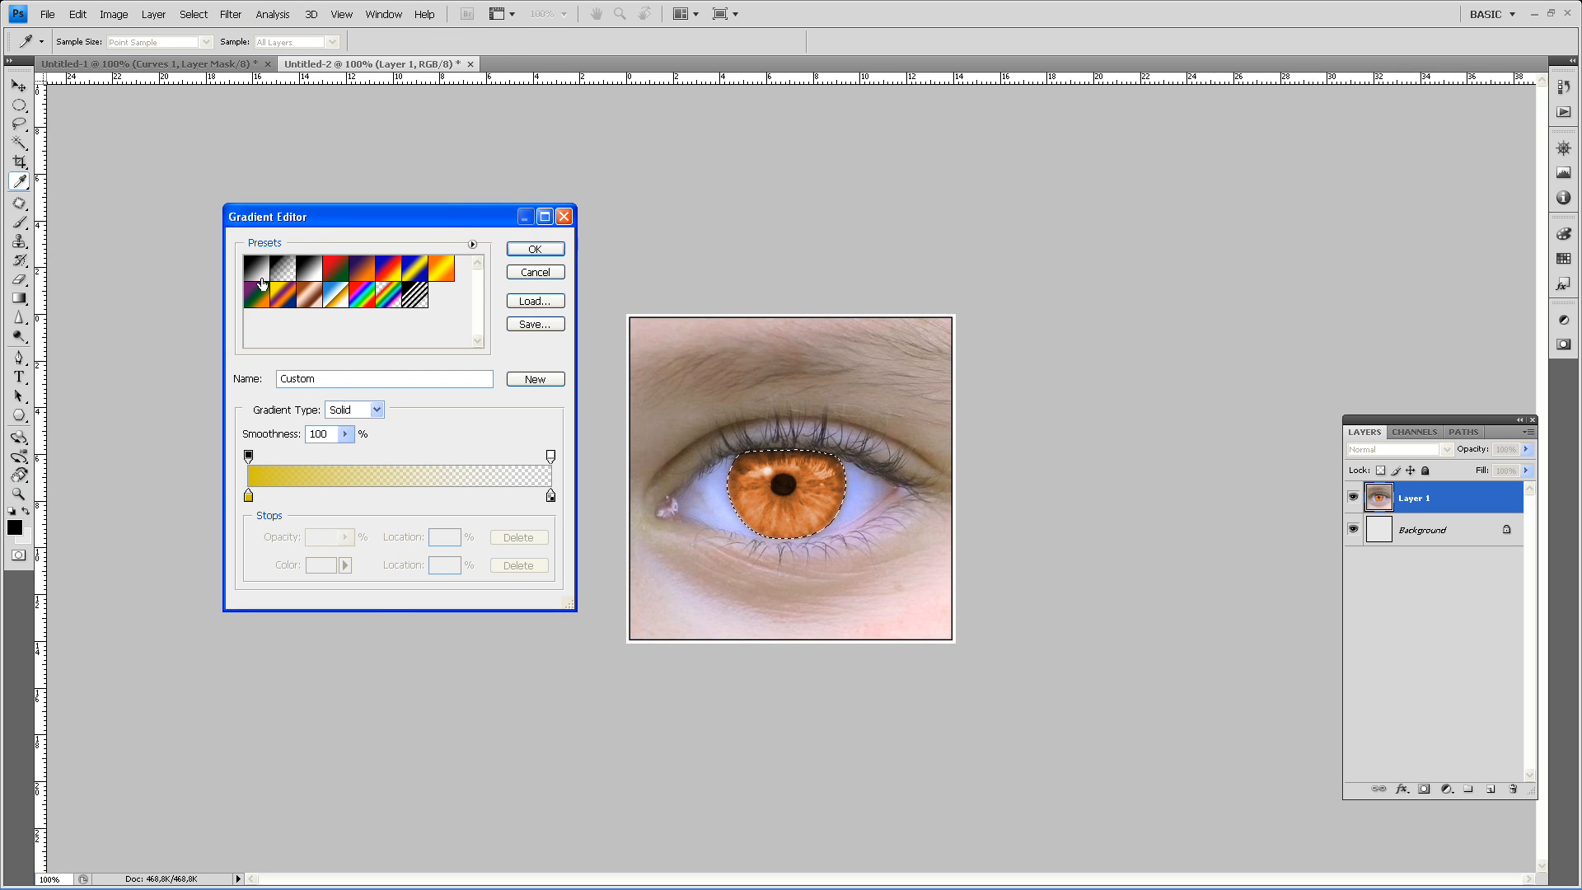
pyautogui.click(257, 279)
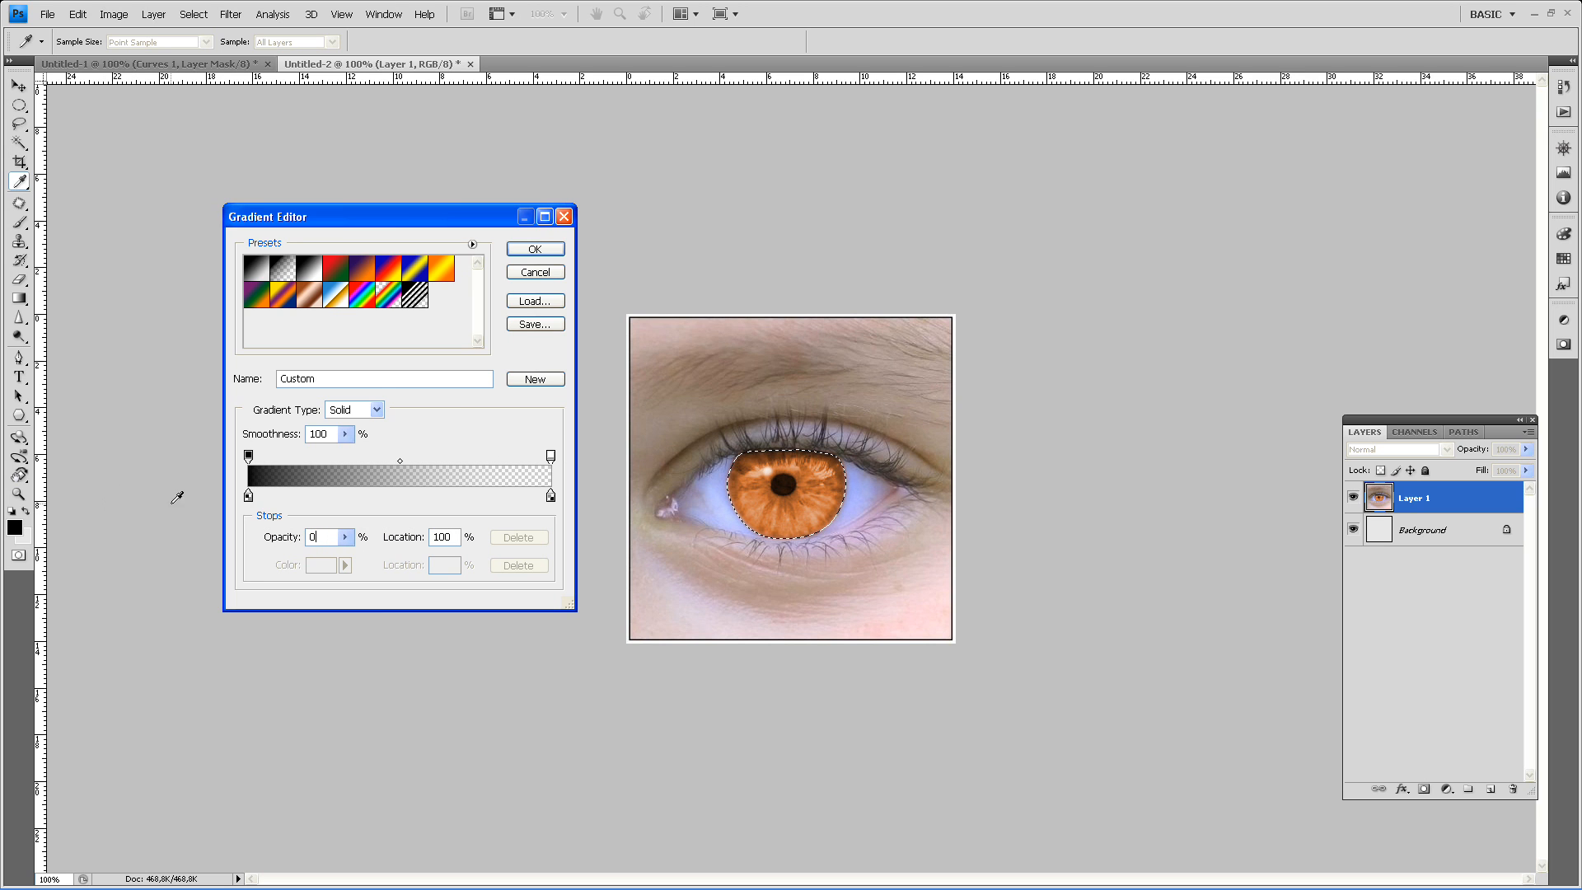
pyautogui.moveTo(550, 458)
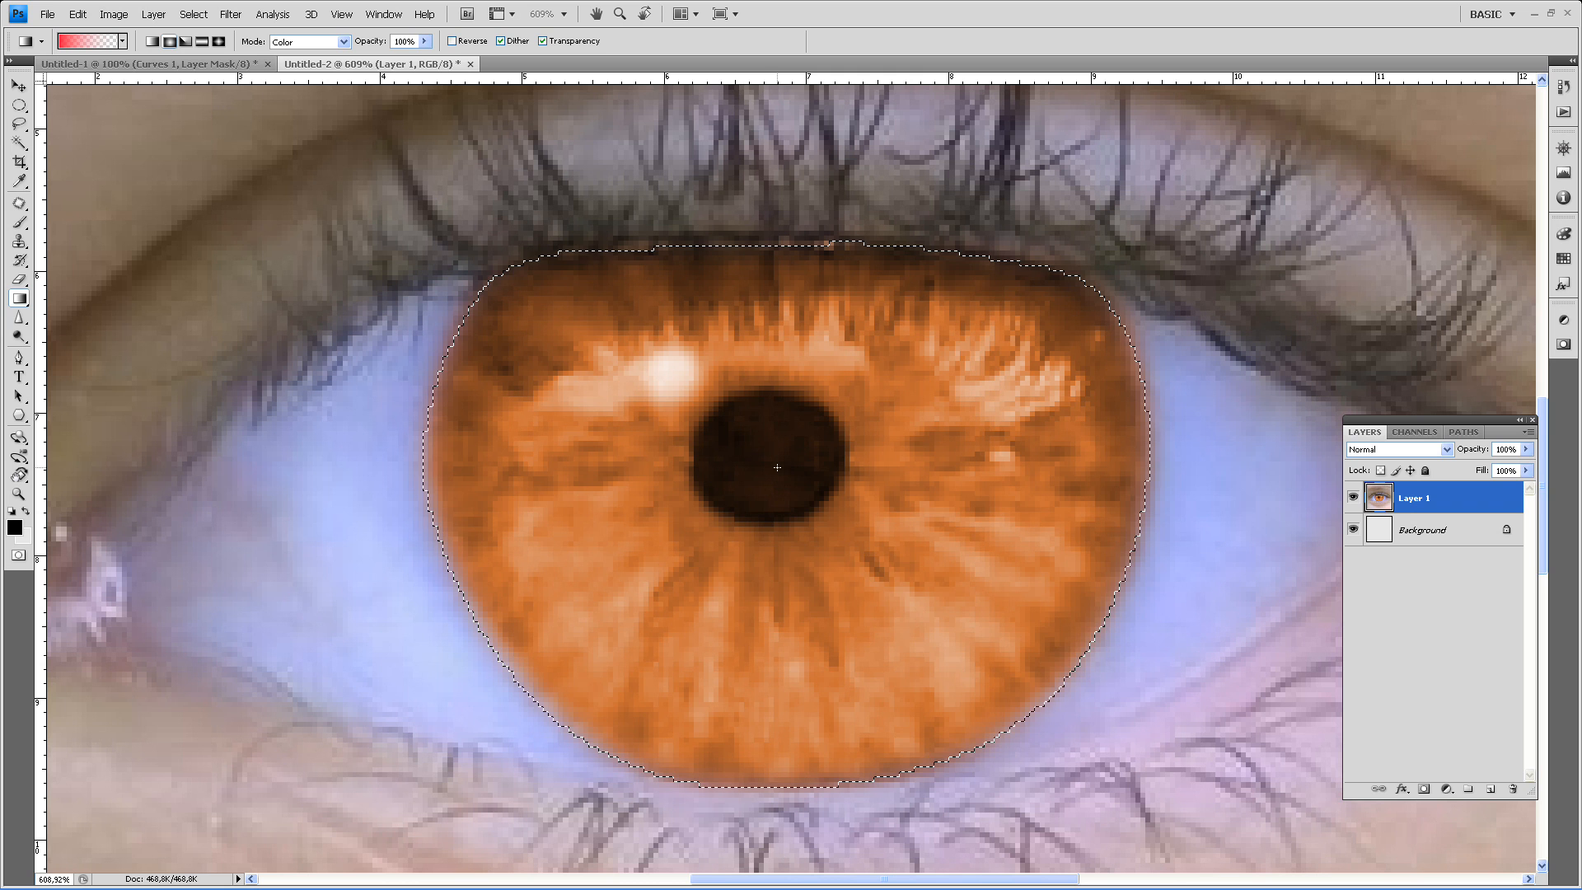
pyautogui.moveTo(776, 470); pyautogui.dragTo(918, 641)
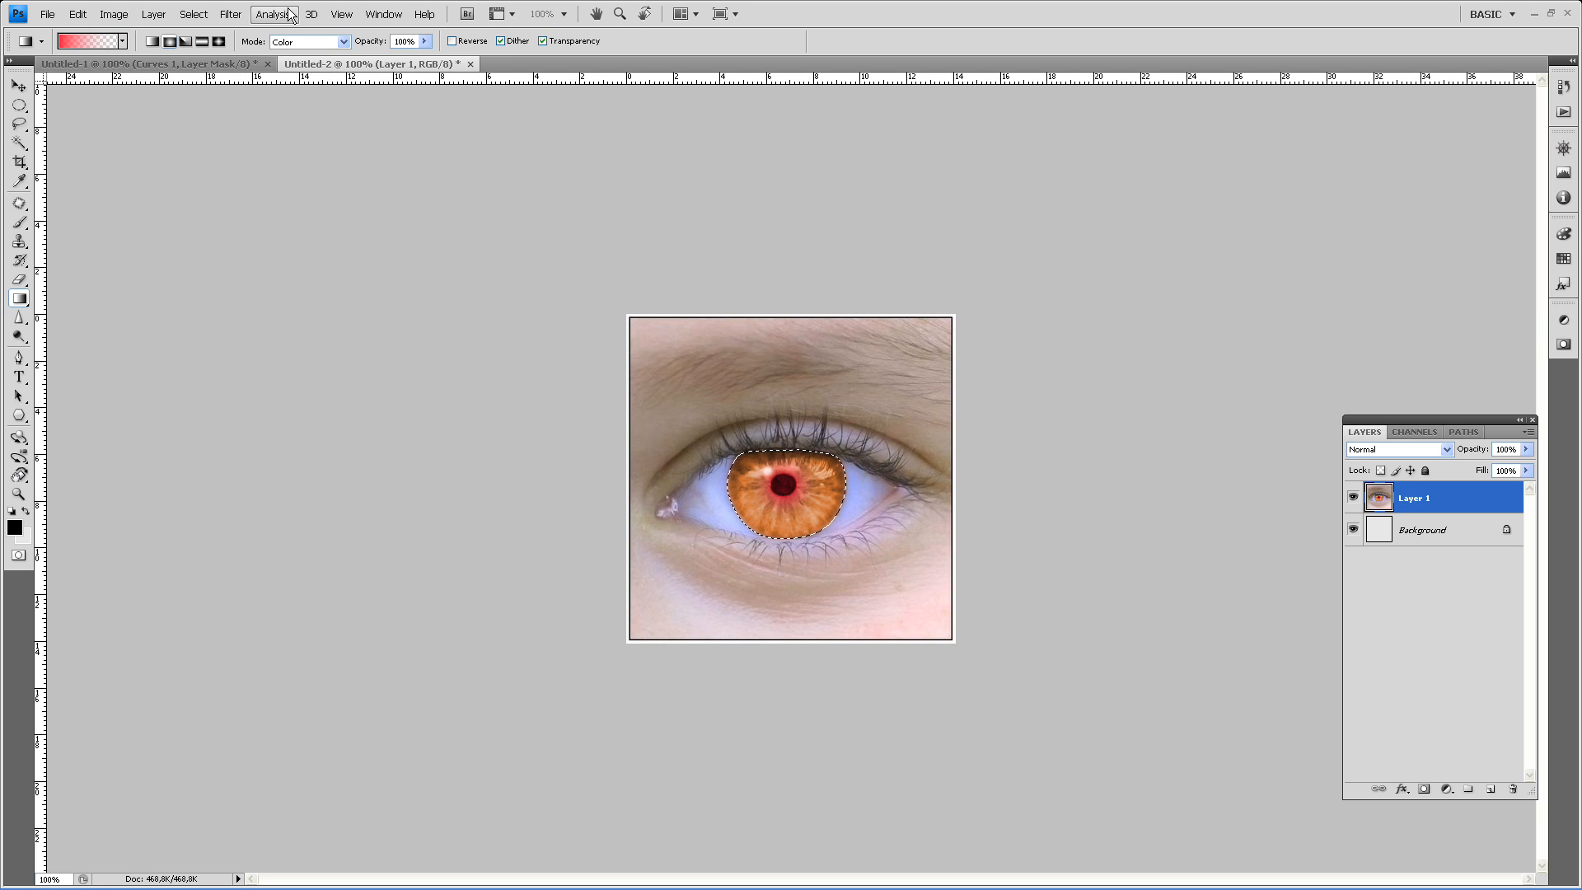
pyautogui.moveTo(238, 15)
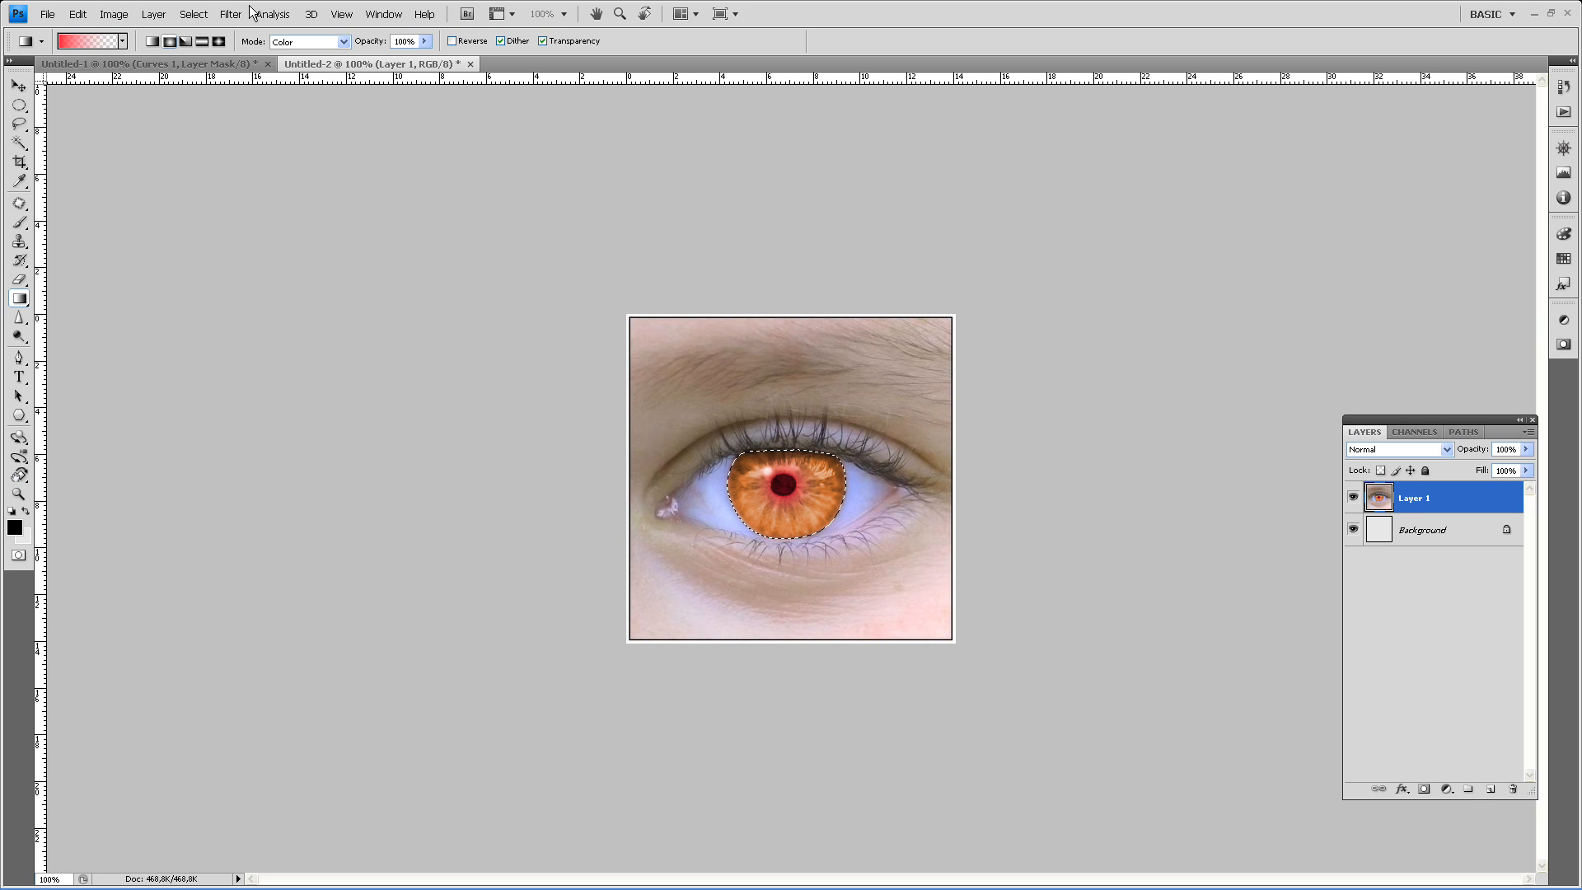
pyautogui.click(238, 13)
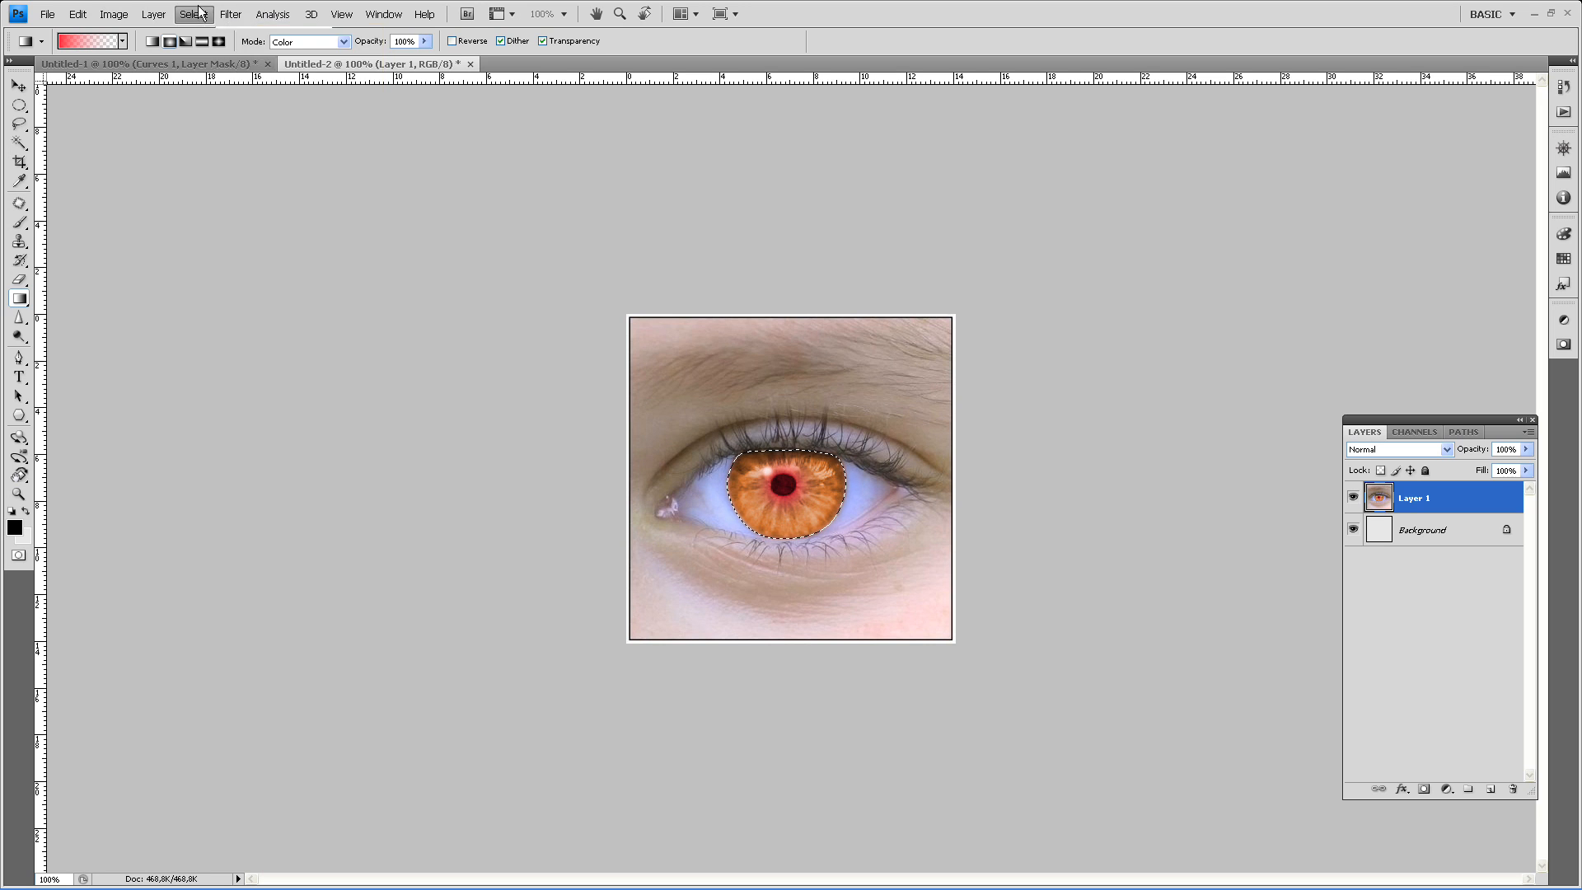
# Invert the selection to the surroundings and add a Curves adjustment layer for it
pyautogui.click(194, 13)
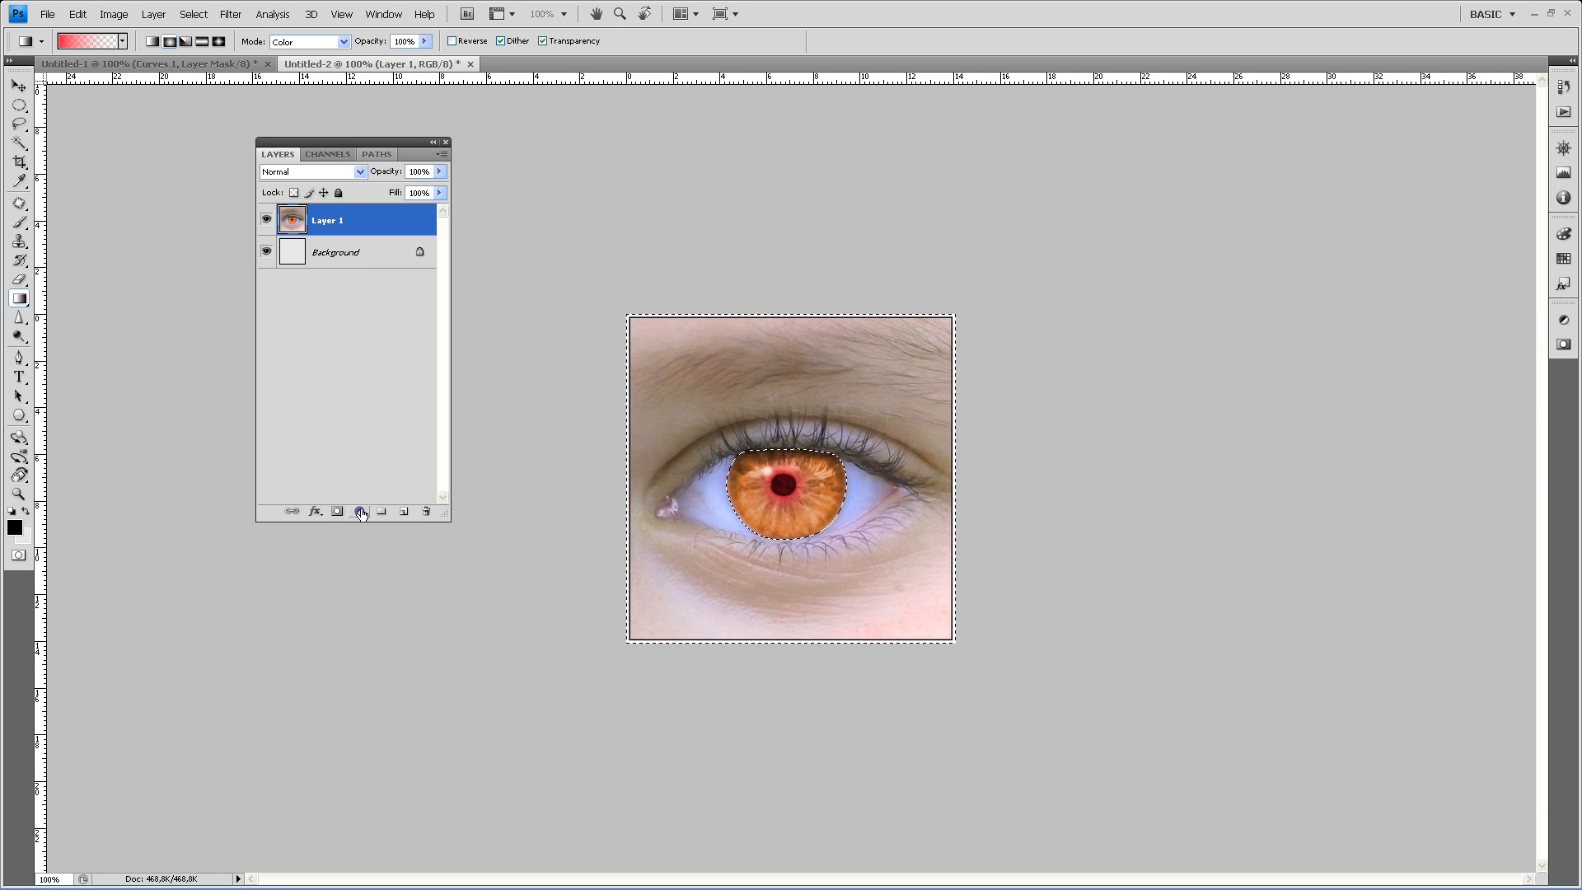
pyautogui.click(359, 511)
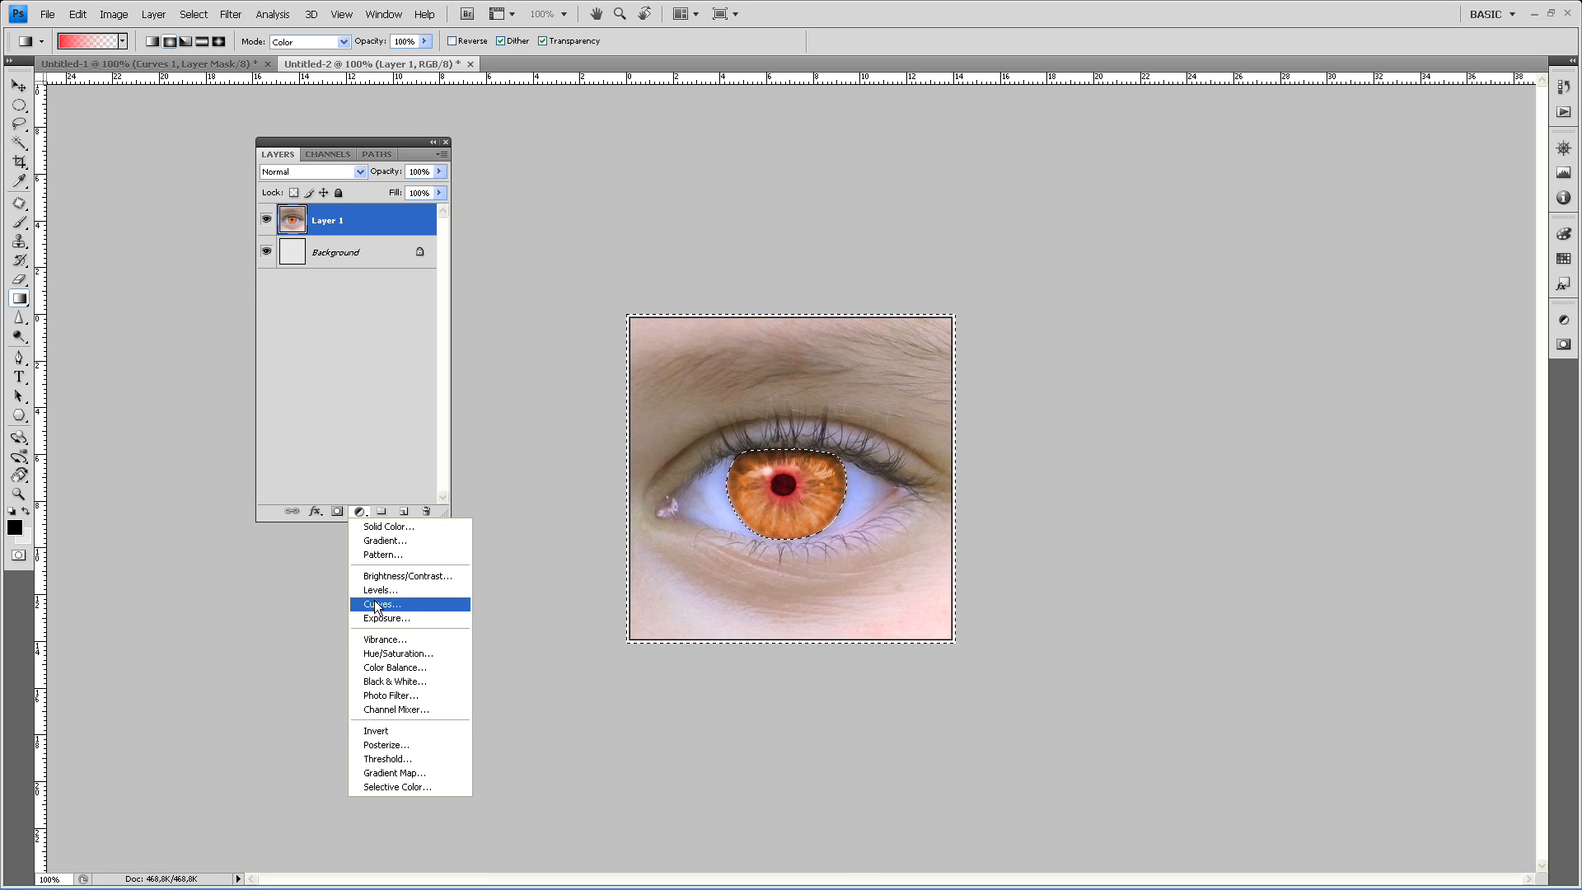
pyautogui.click(380, 604)
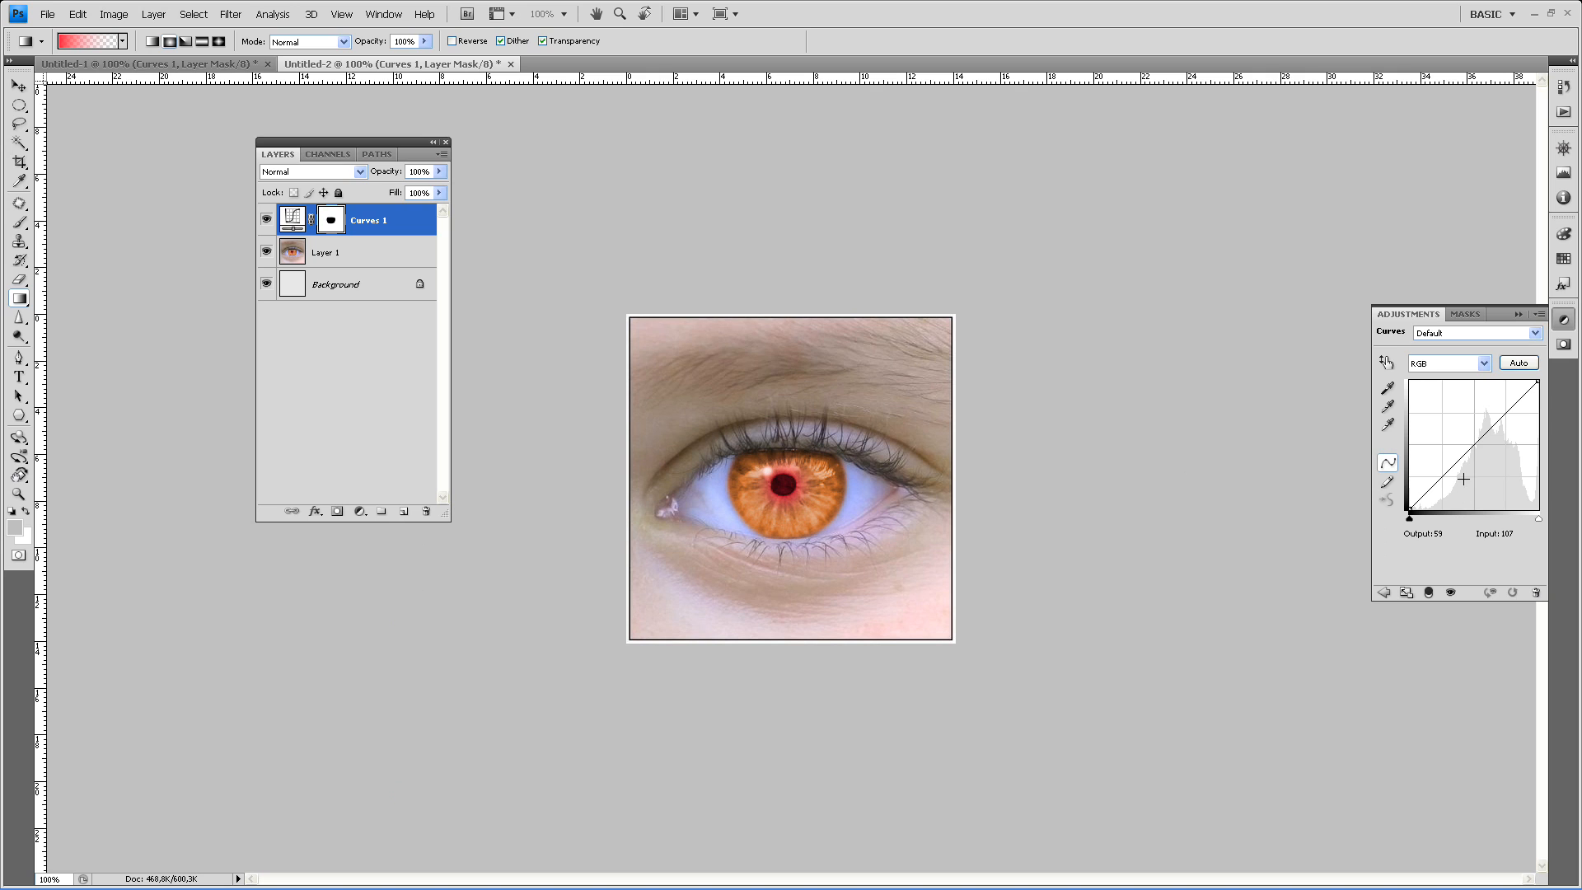
# Pull the curve's midpoint down to darken the surroundings, toggling visibility to compare
pyautogui.moveTo(1463, 478); pyautogui.dragTo(1456, 483)
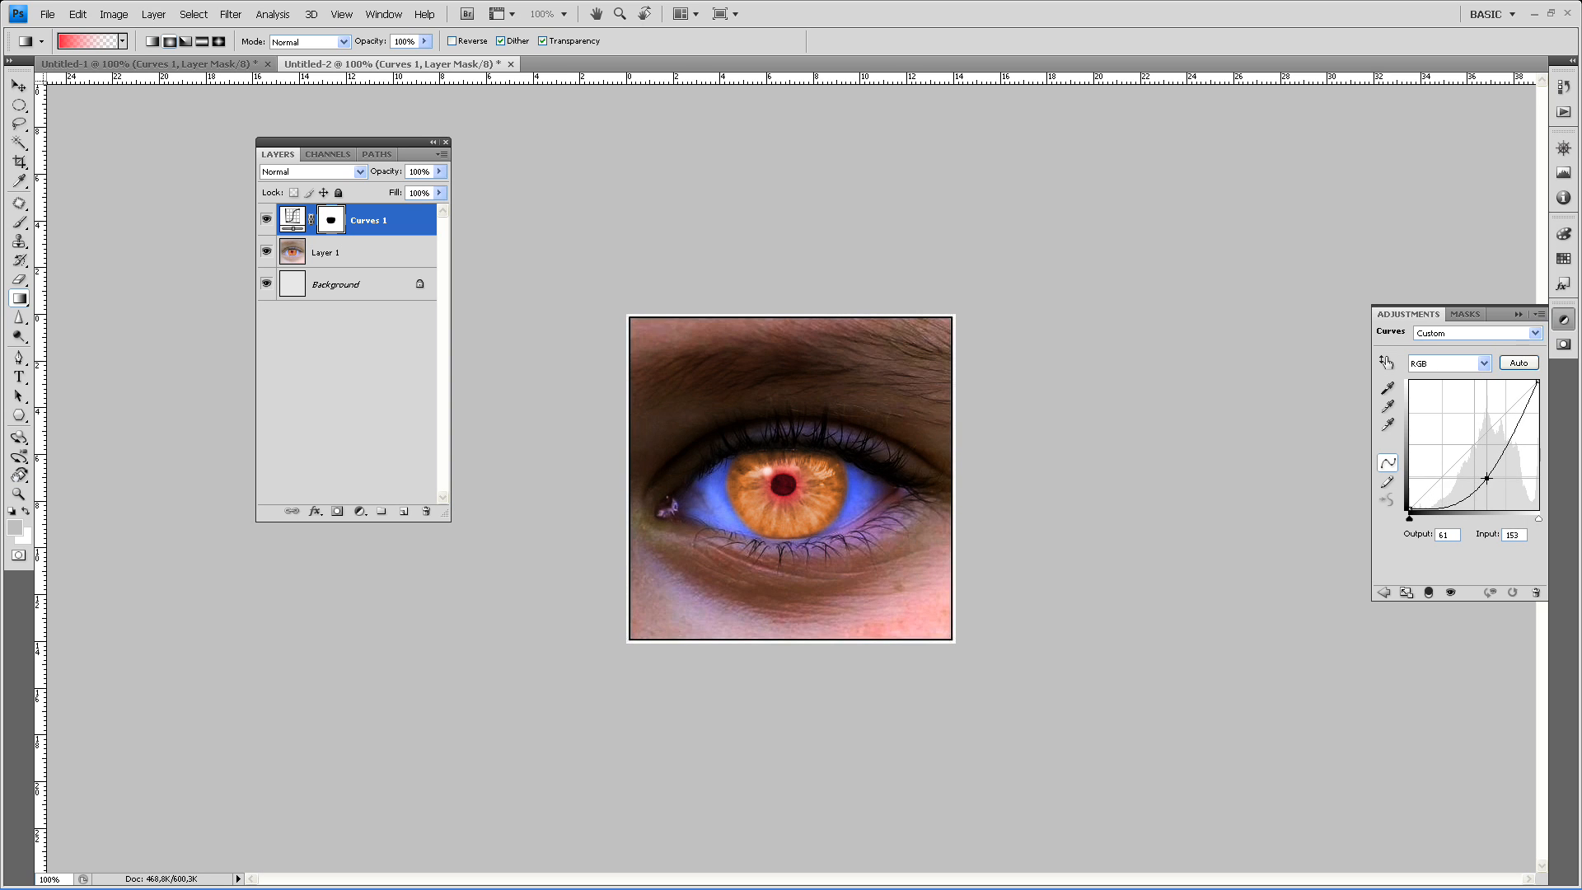
pyautogui.moveTo(1486, 478); pyautogui.dragTo(1483, 485)
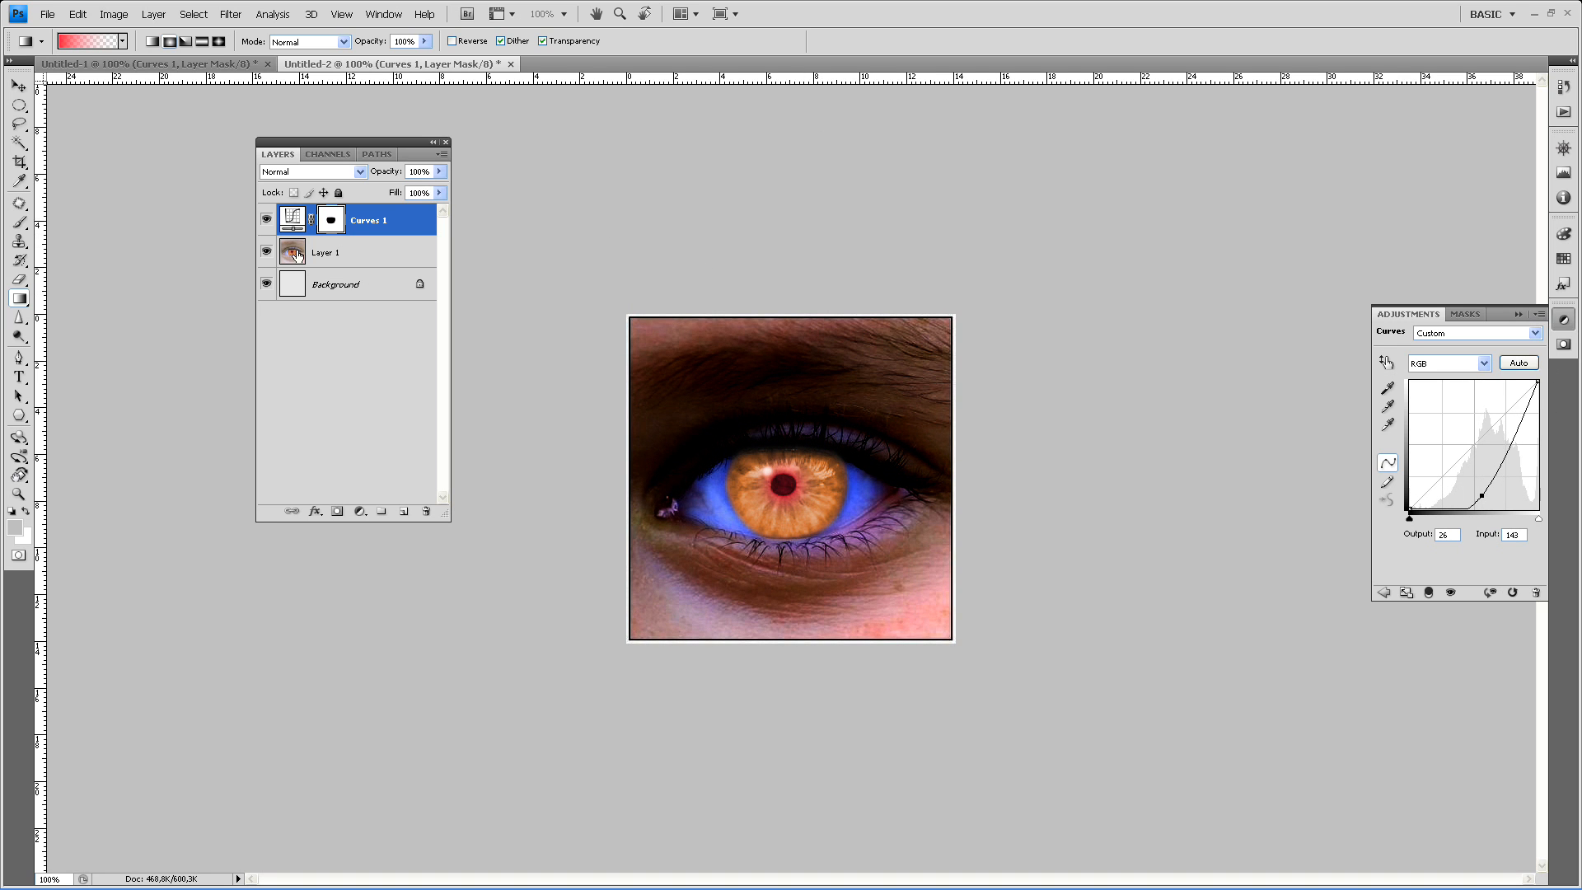
pyautogui.click(266, 219)
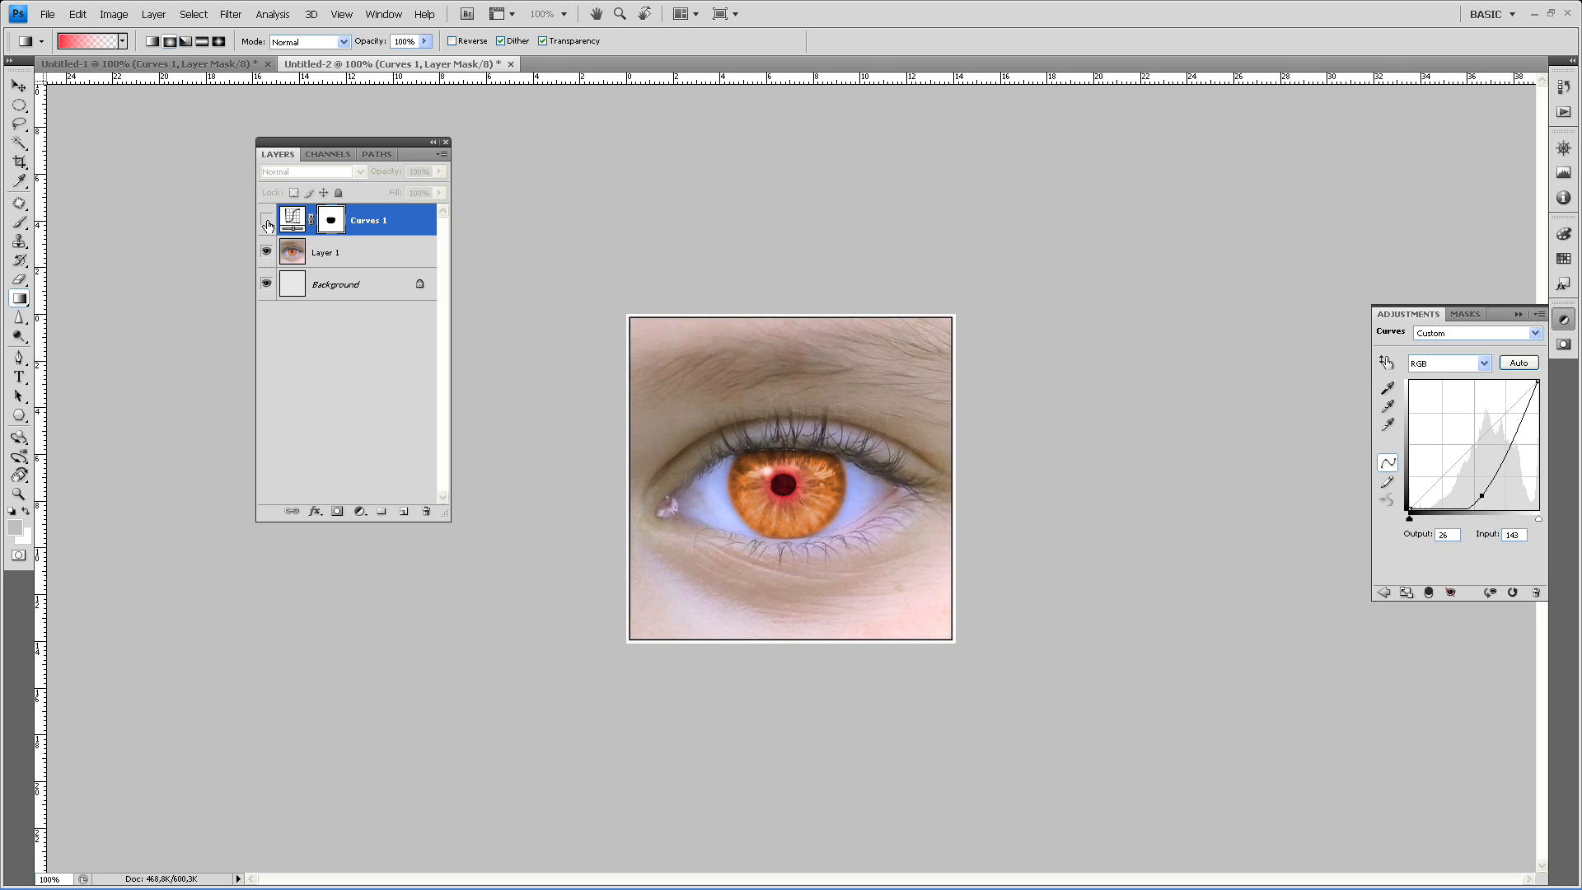
pyautogui.click(267, 221)
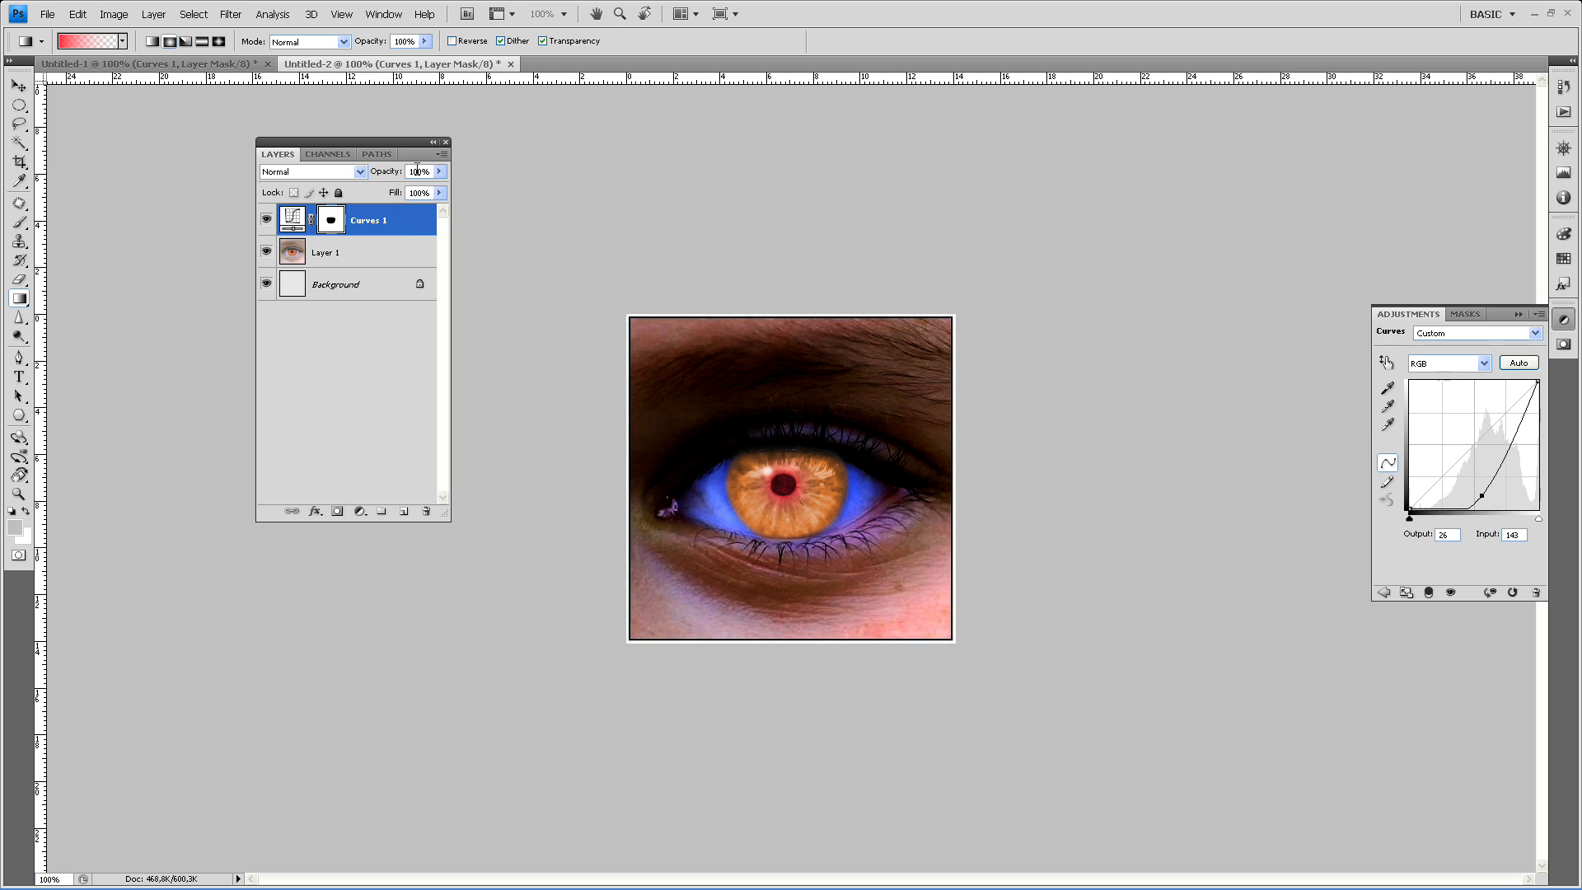
# Reduce the Curves layer opacity to about 63% and return to Layer 1
pyautogui.moveTo(438, 181); pyautogui.dragTo(404, 181)
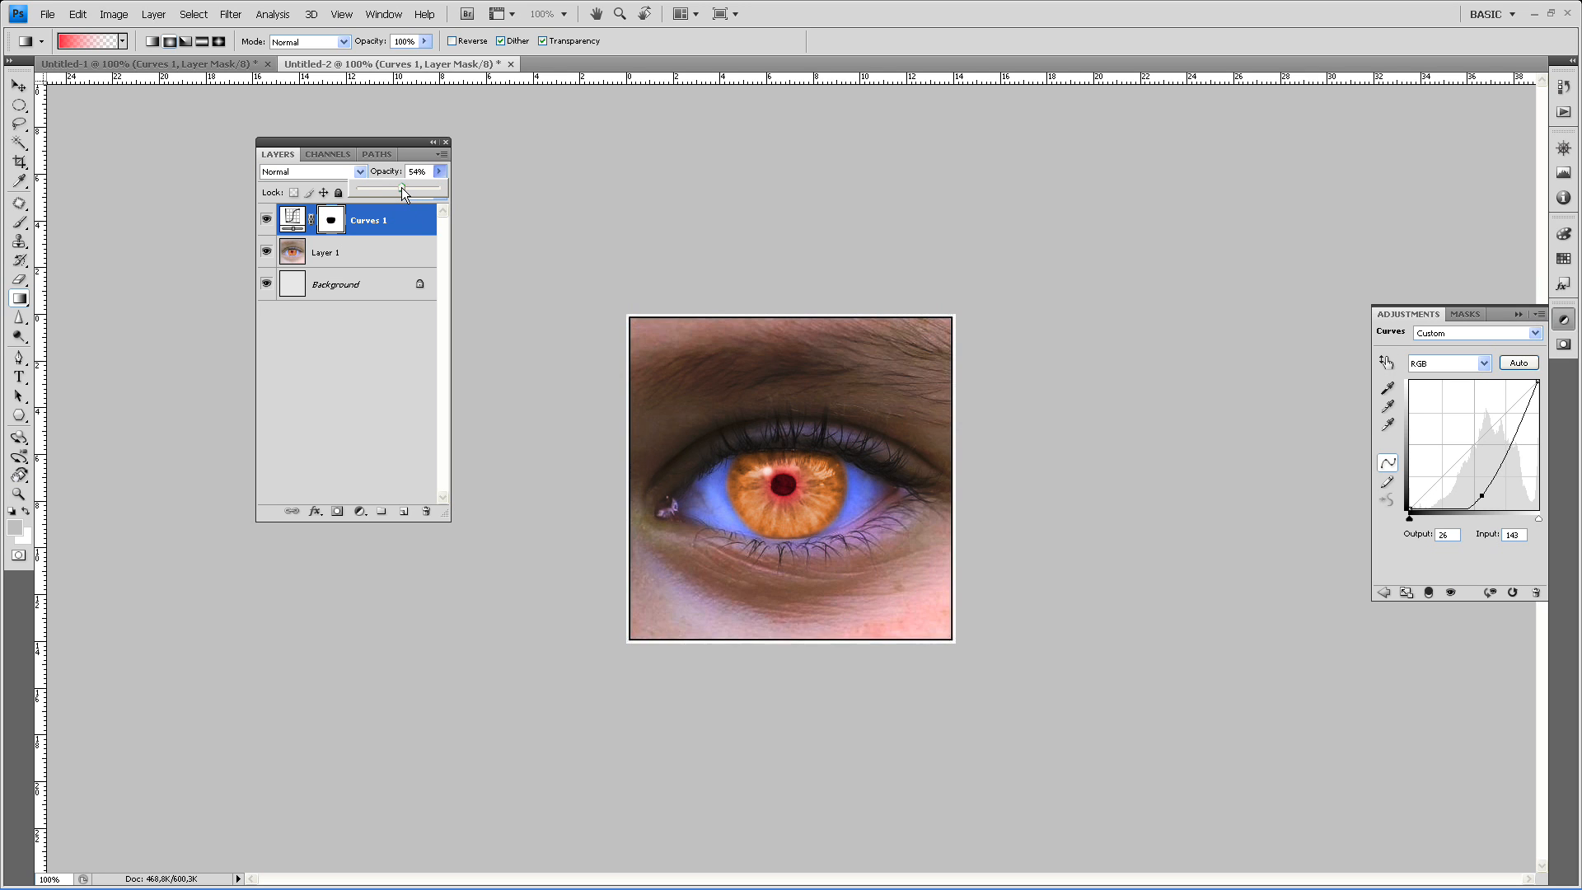
pyautogui.moveTo(401, 193); pyautogui.dragTo(410, 192)
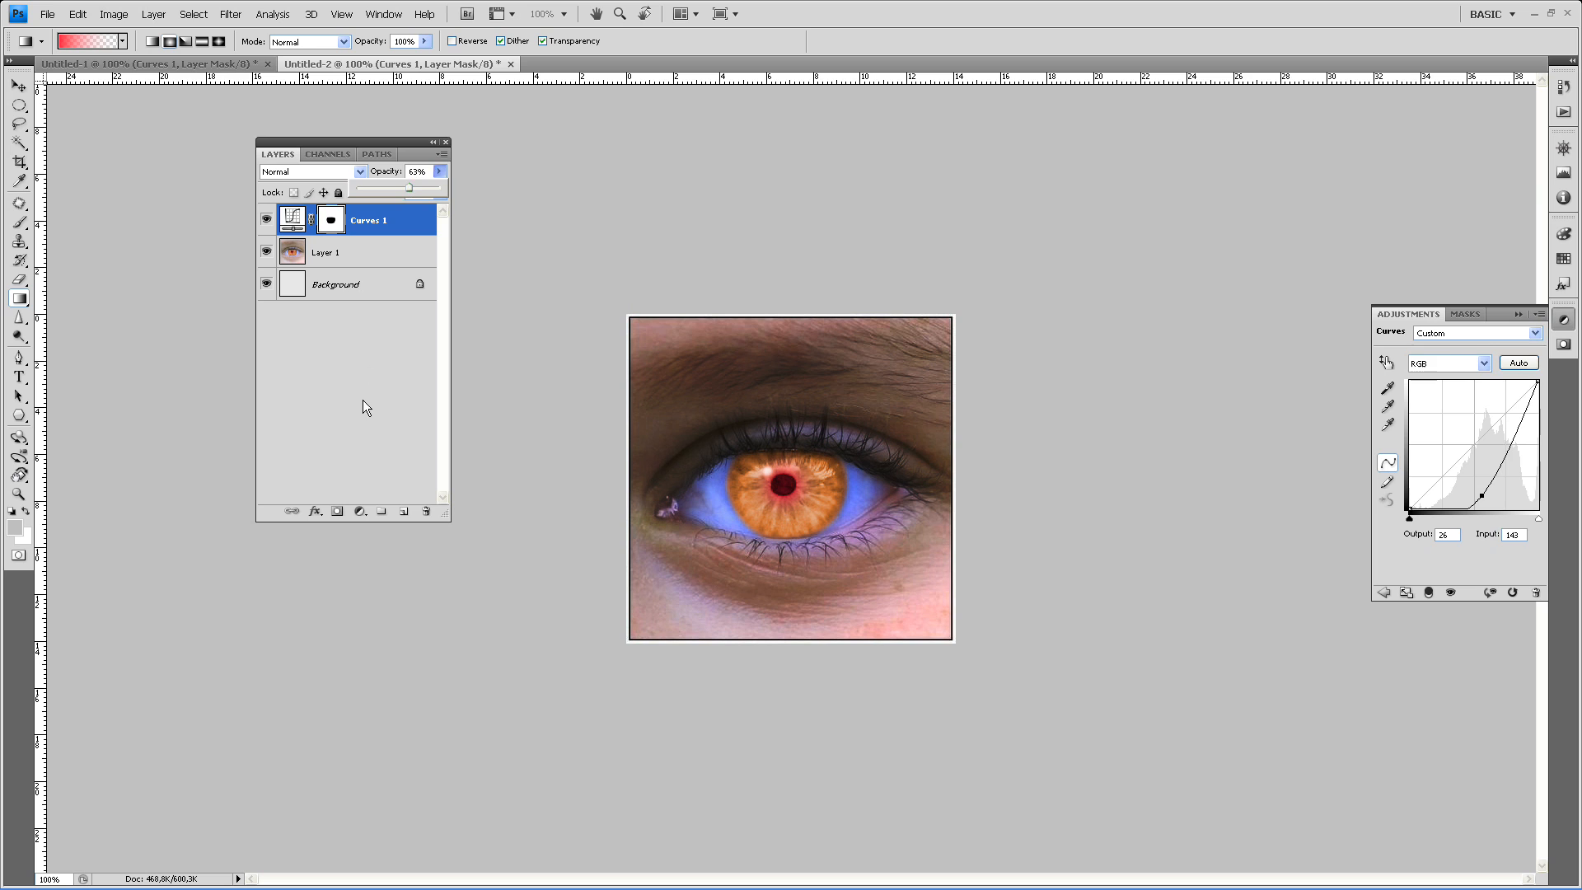
pyautogui.rightClick(336, 283)
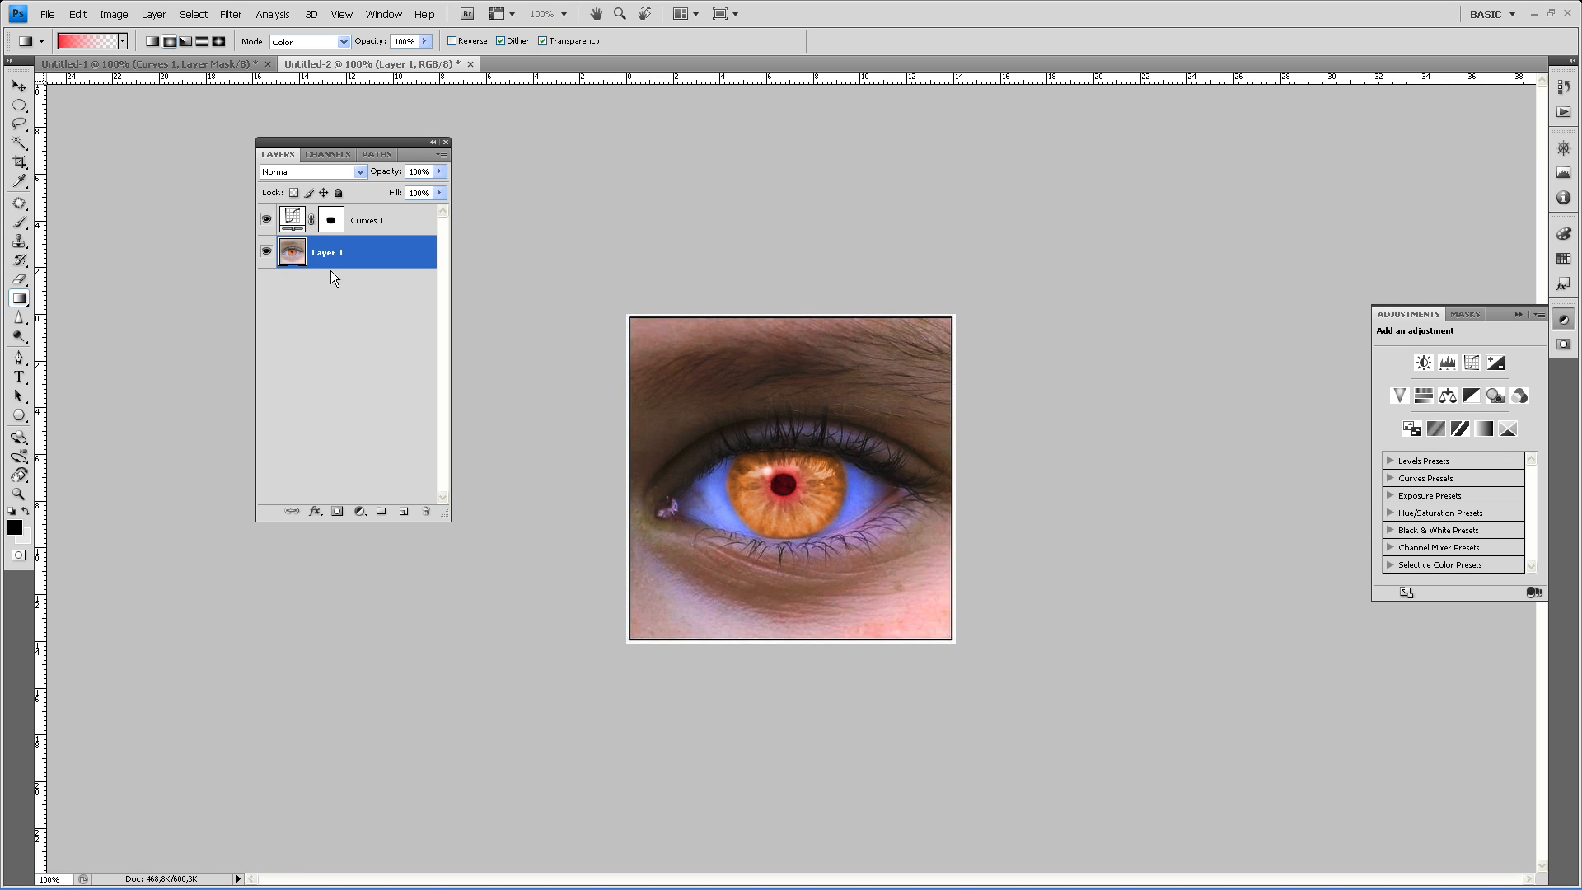
pyautogui.moveTo(7, 381)
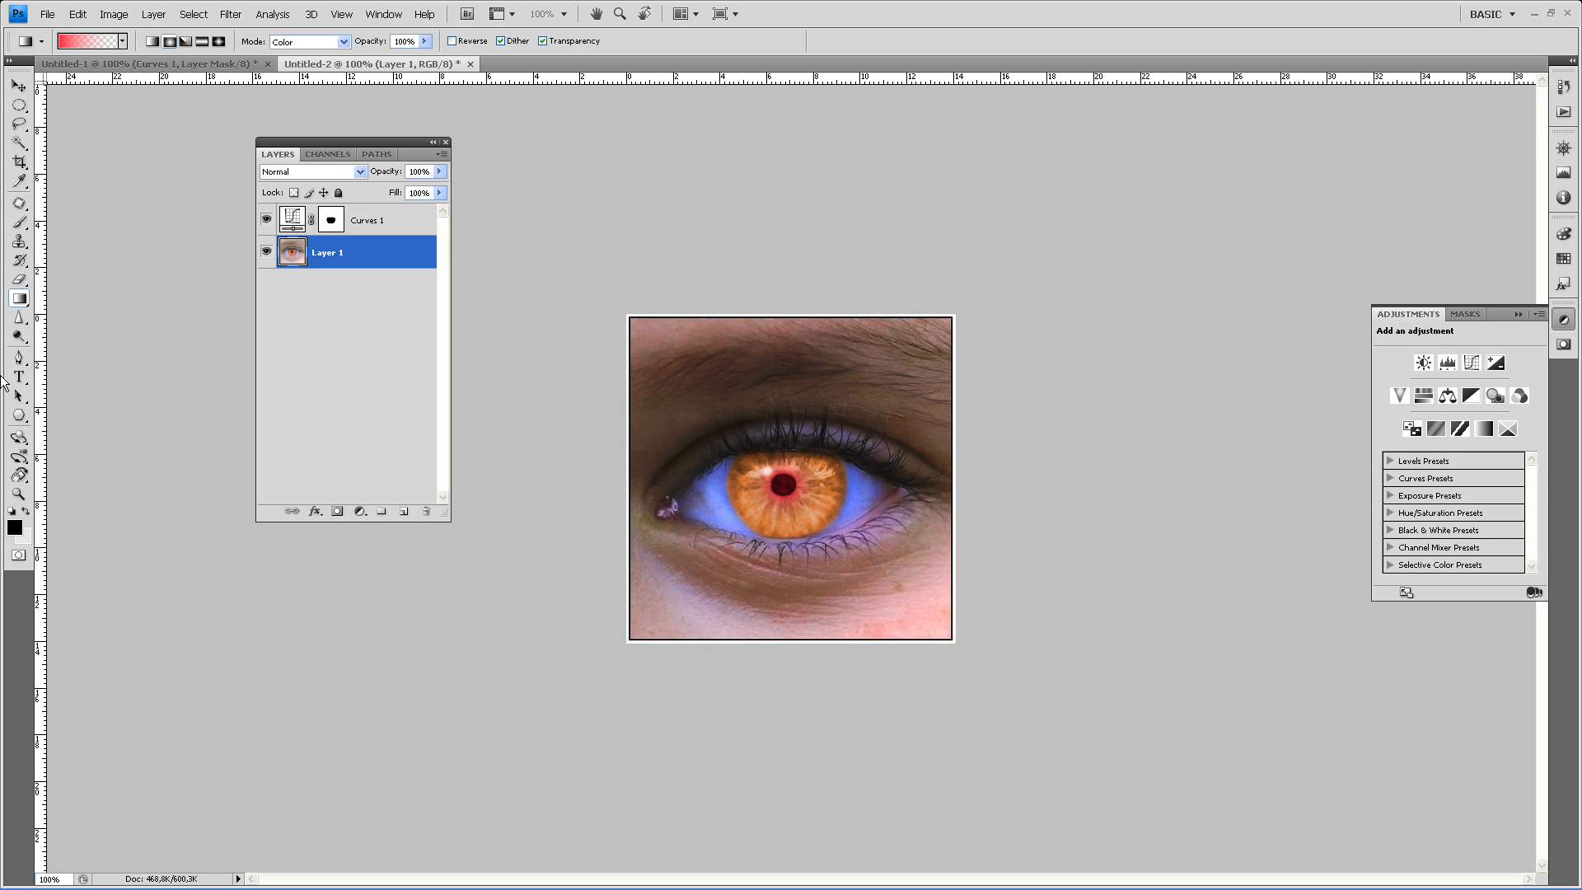
pyautogui.moveTo(738, 465)
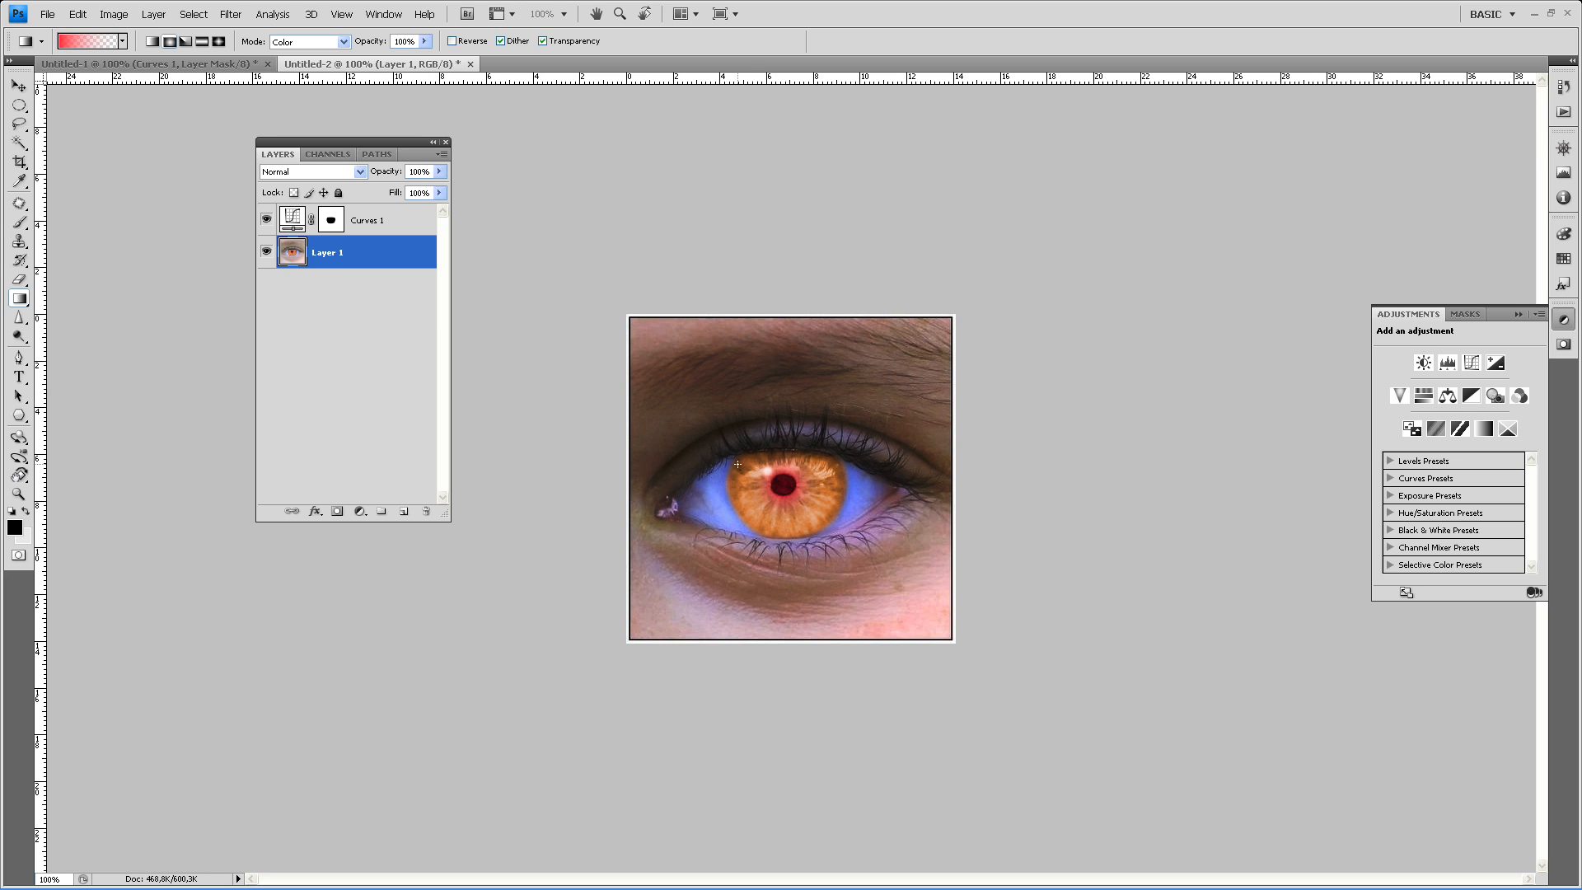